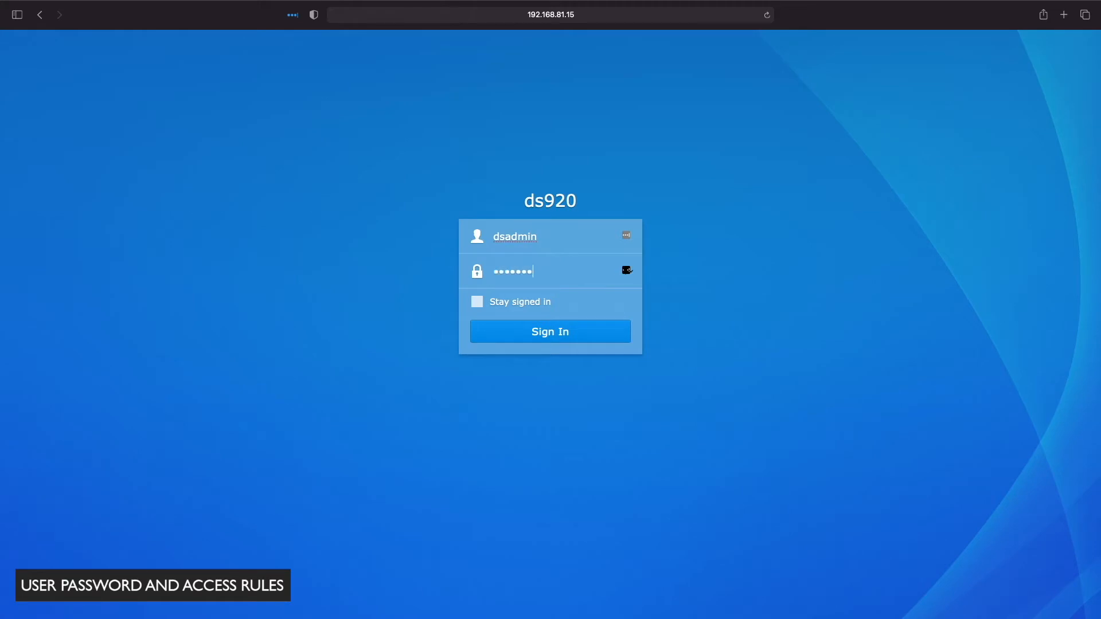
# Sign in as dsadmin and open Control Panel's User list
pyautogui.click(550, 331)
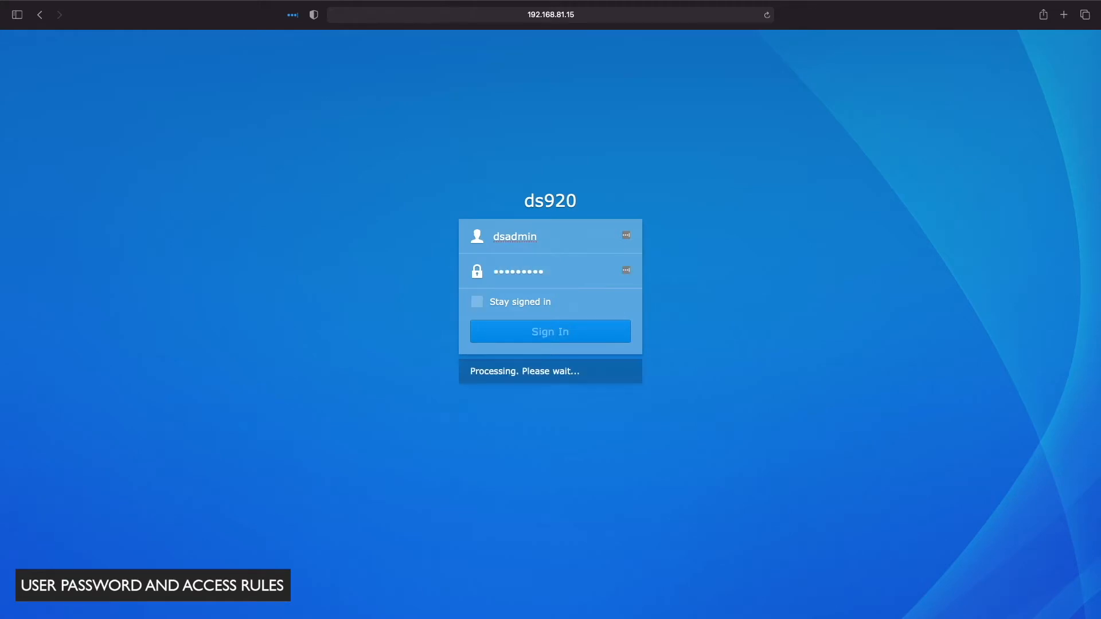
pyautogui.click(550, 331)
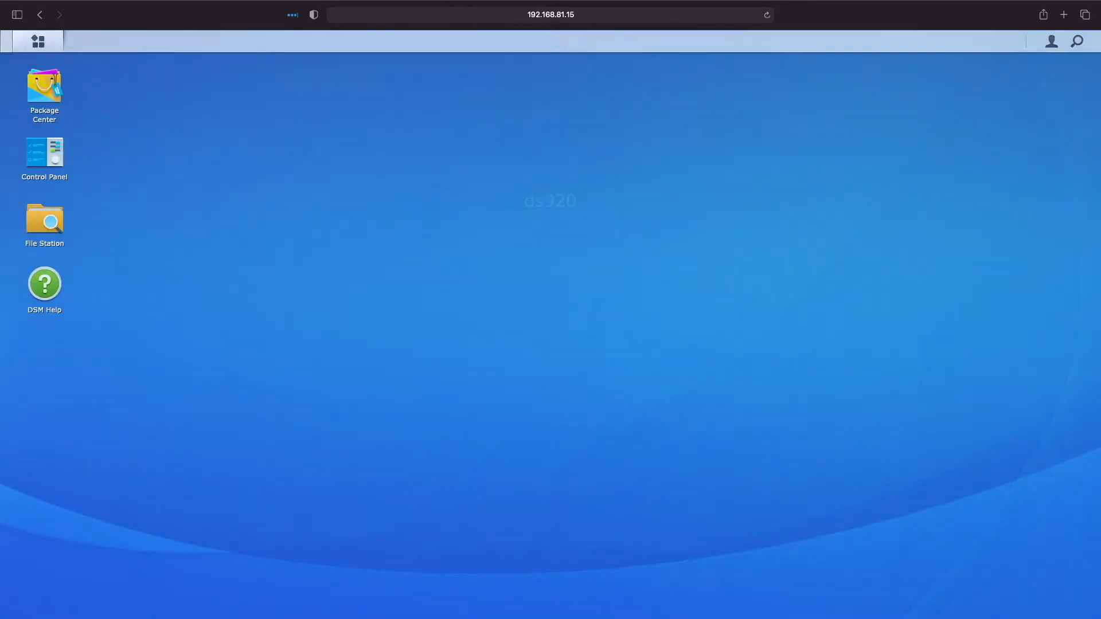
pyautogui.doubleClick(43, 153)
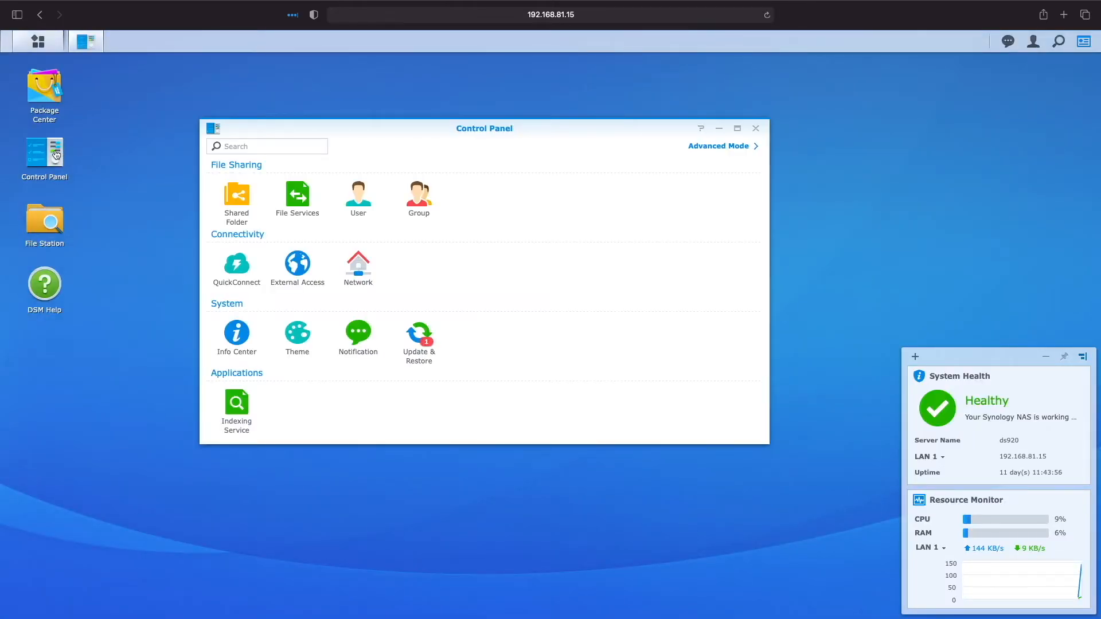
pyautogui.click(358, 195)
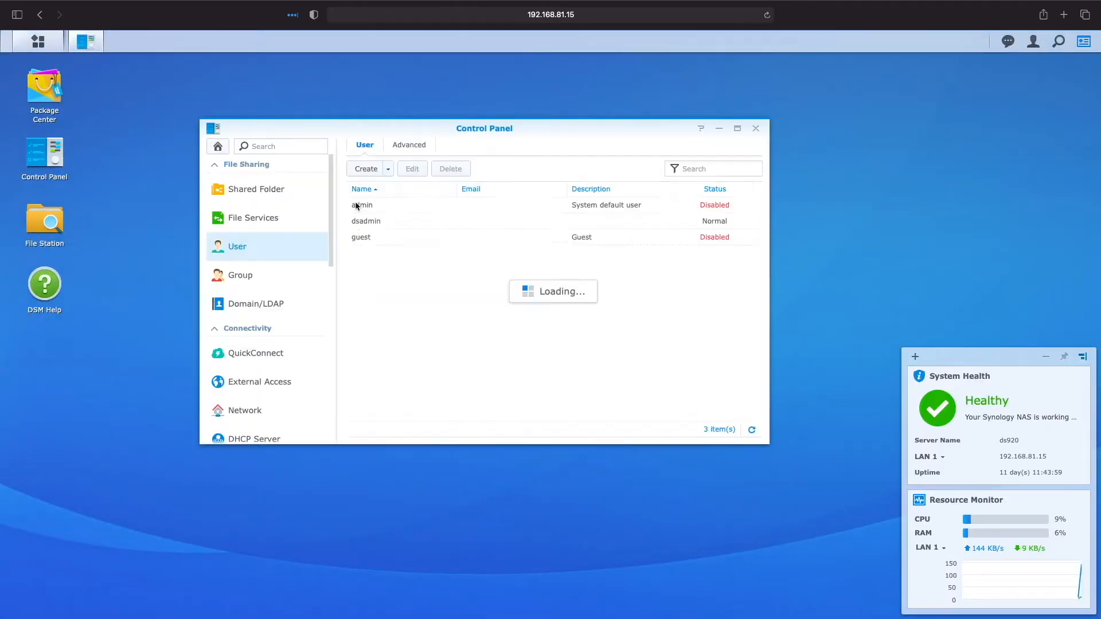
# Review the Advanced tab's password, expiration, 2-step verification and user home settings
pyautogui.click(409, 145)
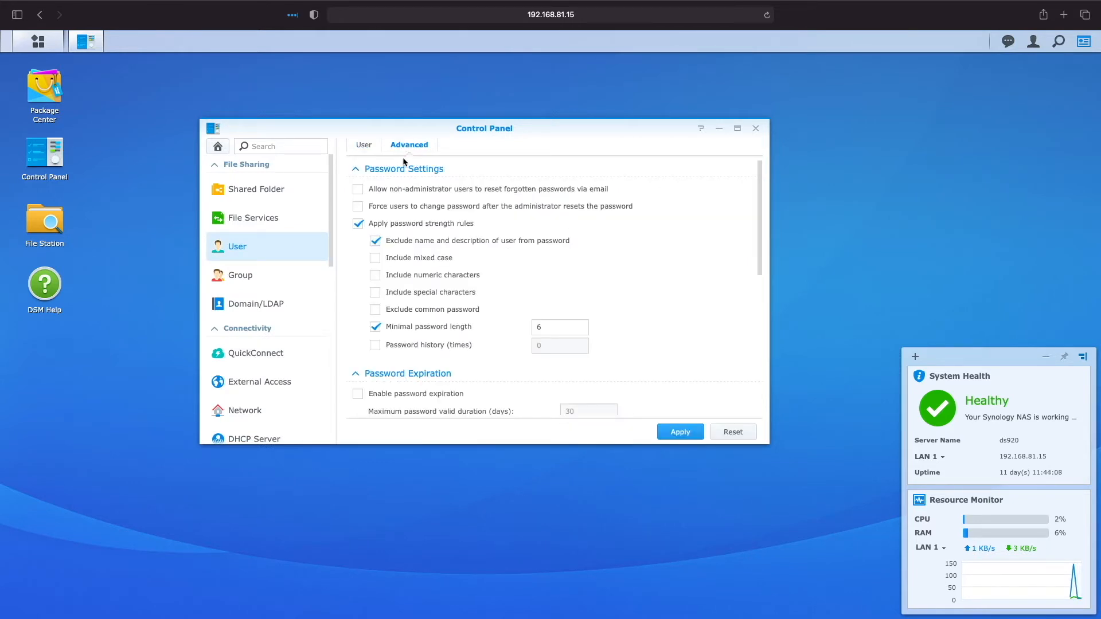
pyautogui.moveTo(390, 201)
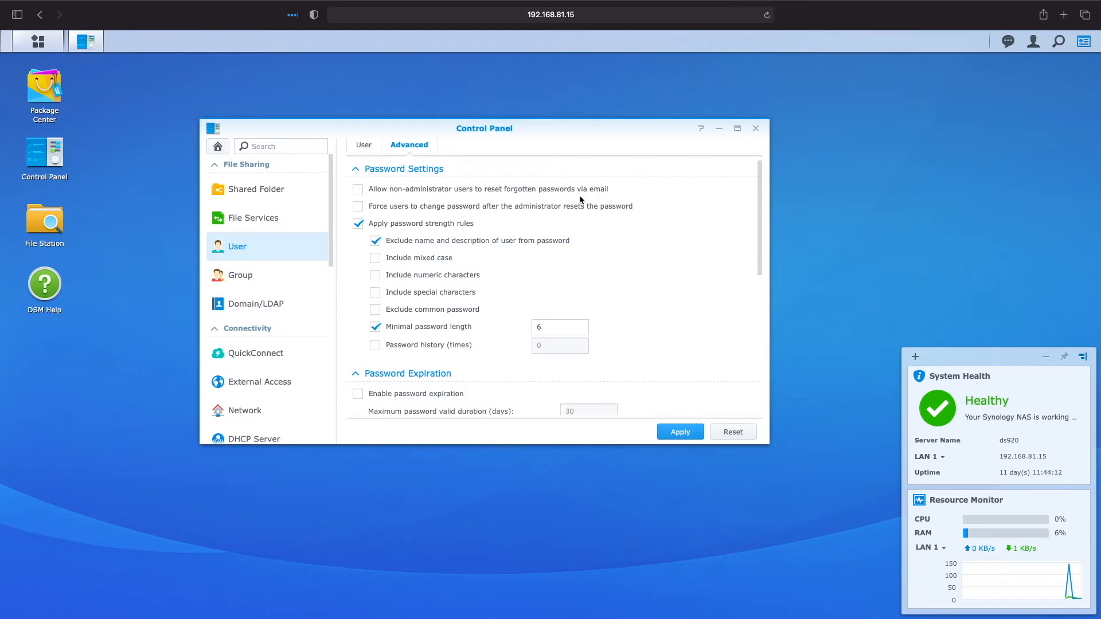
pyautogui.moveTo(385, 218)
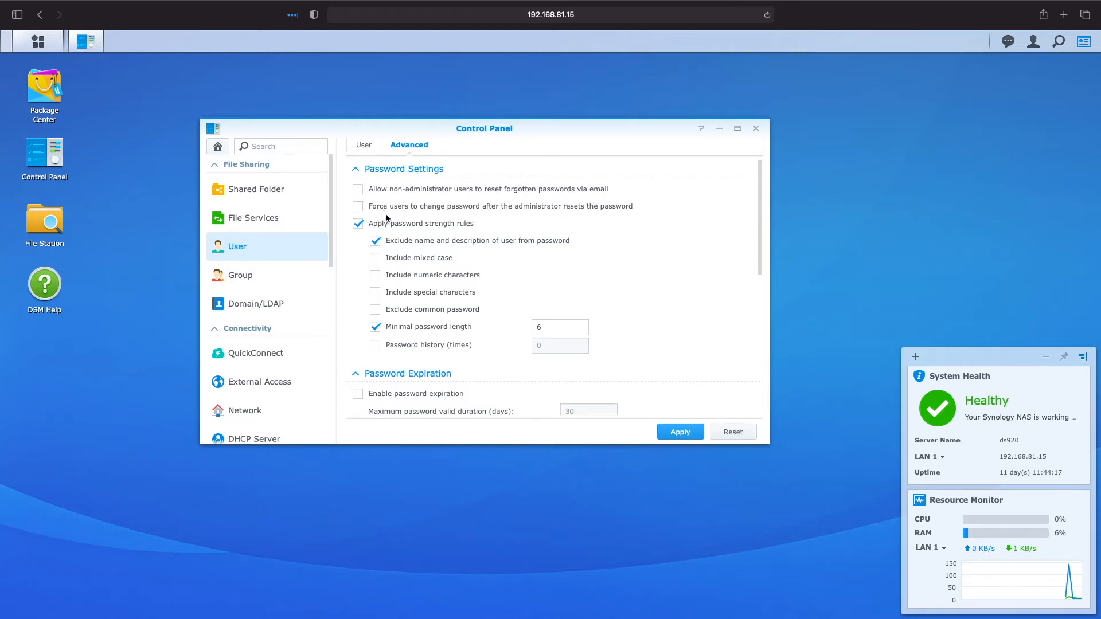
pyautogui.moveTo(580, 219)
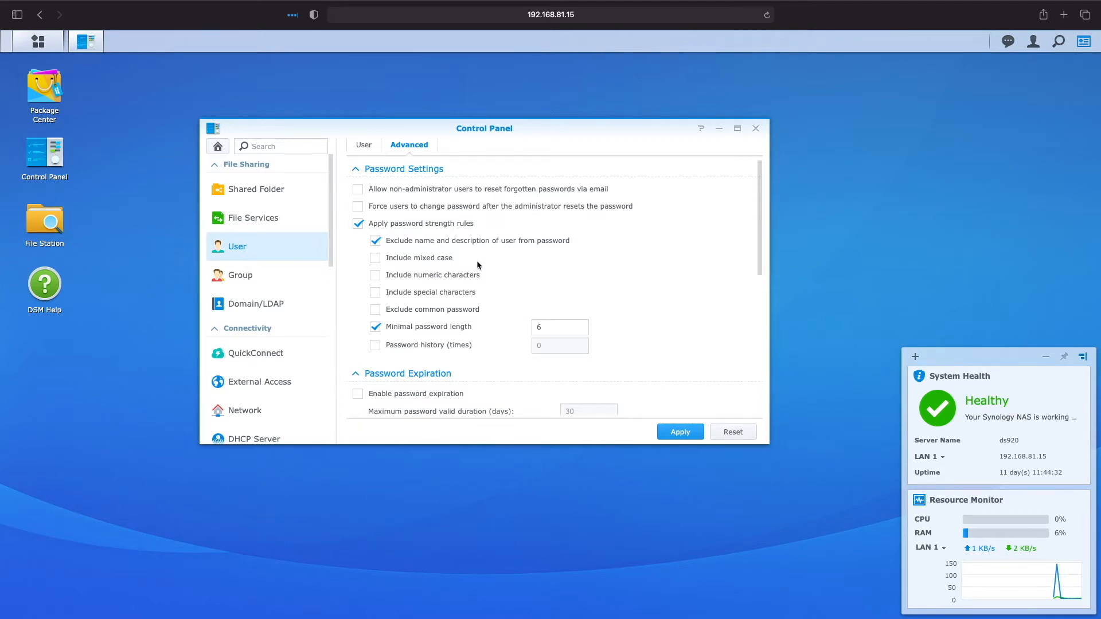
pyautogui.scroll(-3)
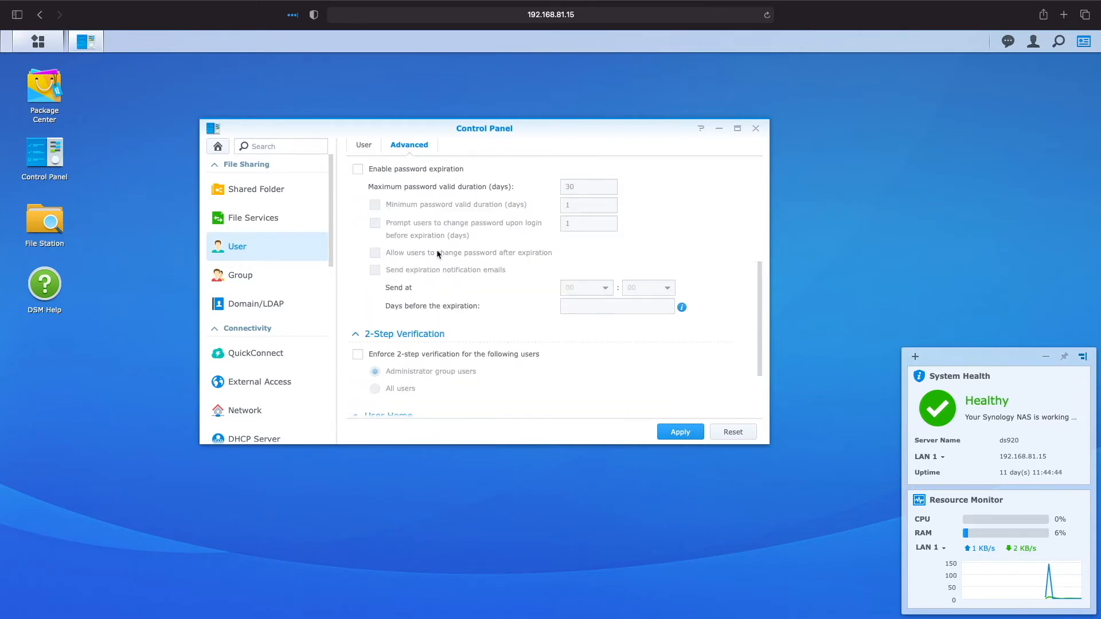
pyautogui.scroll(-3)
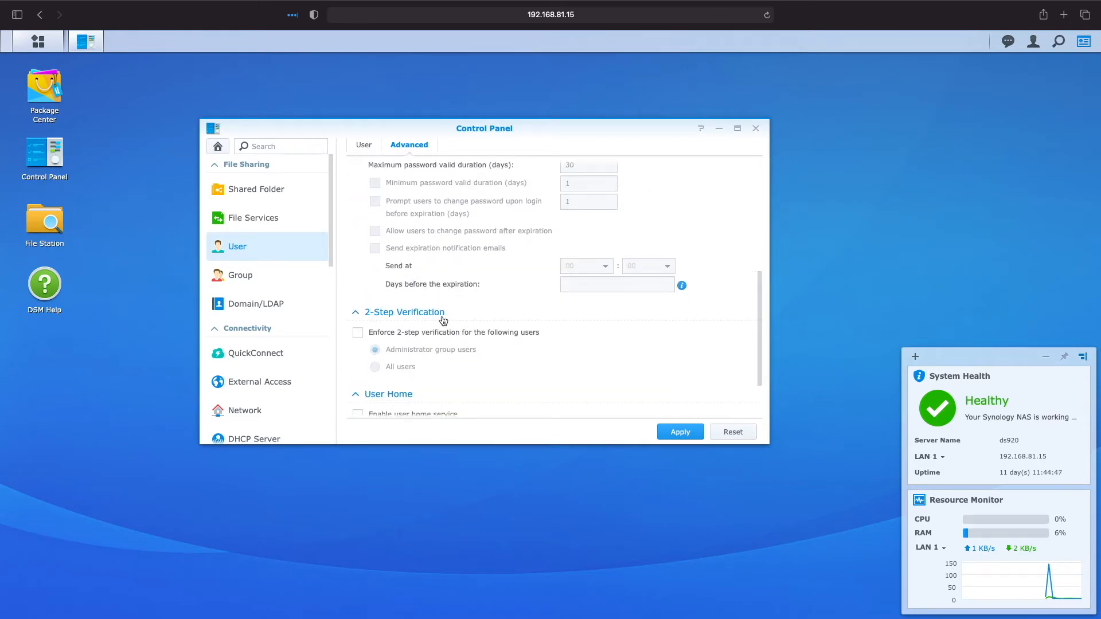
pyautogui.scroll(3)
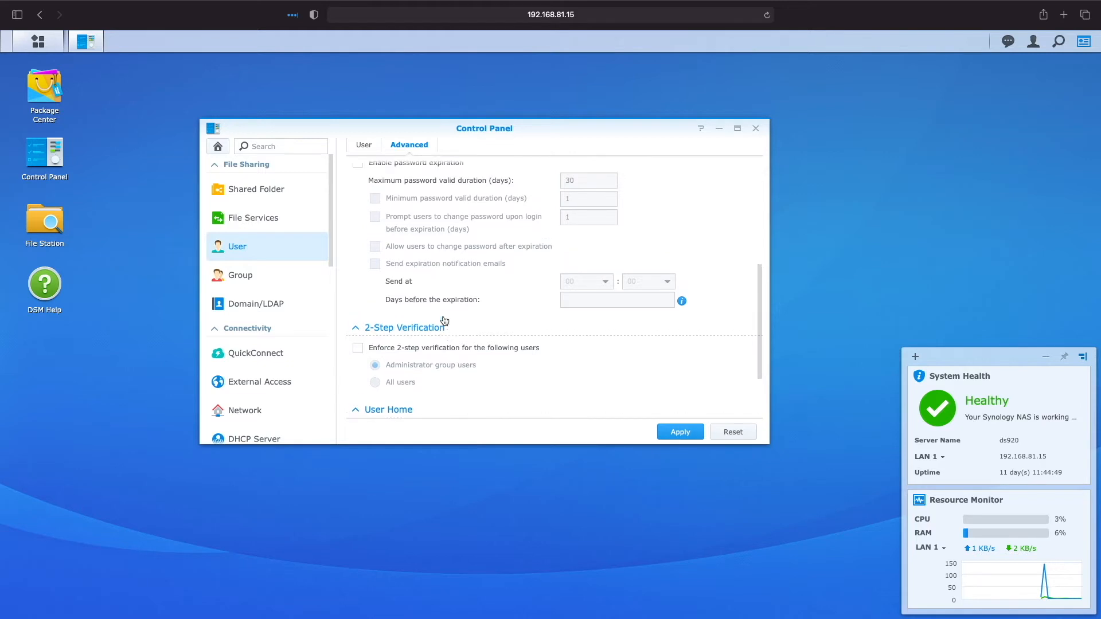
pyautogui.scroll(3)
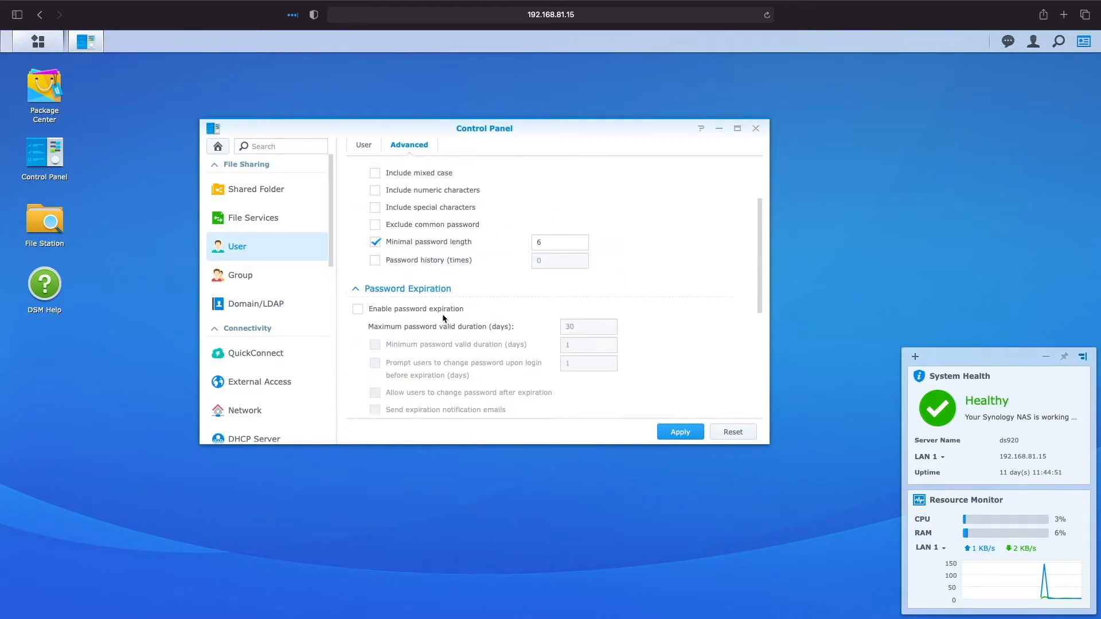
pyautogui.scroll(3)
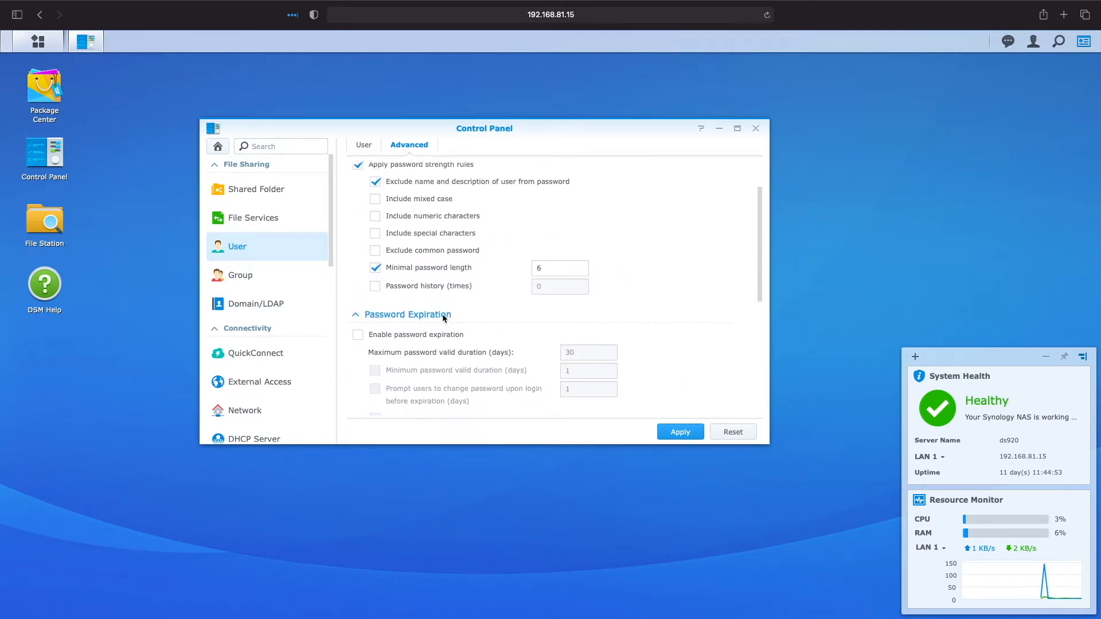
pyautogui.scroll(3)
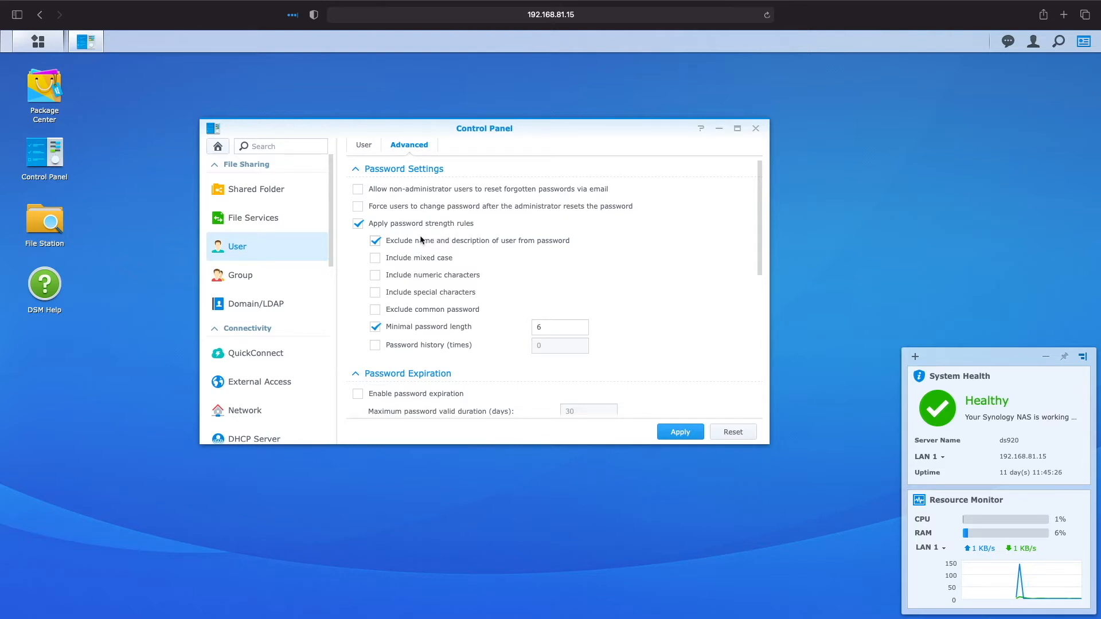
# Require mixed case, numbers, special characters, no common passwords and minimum length 10
pyautogui.click(376, 257)
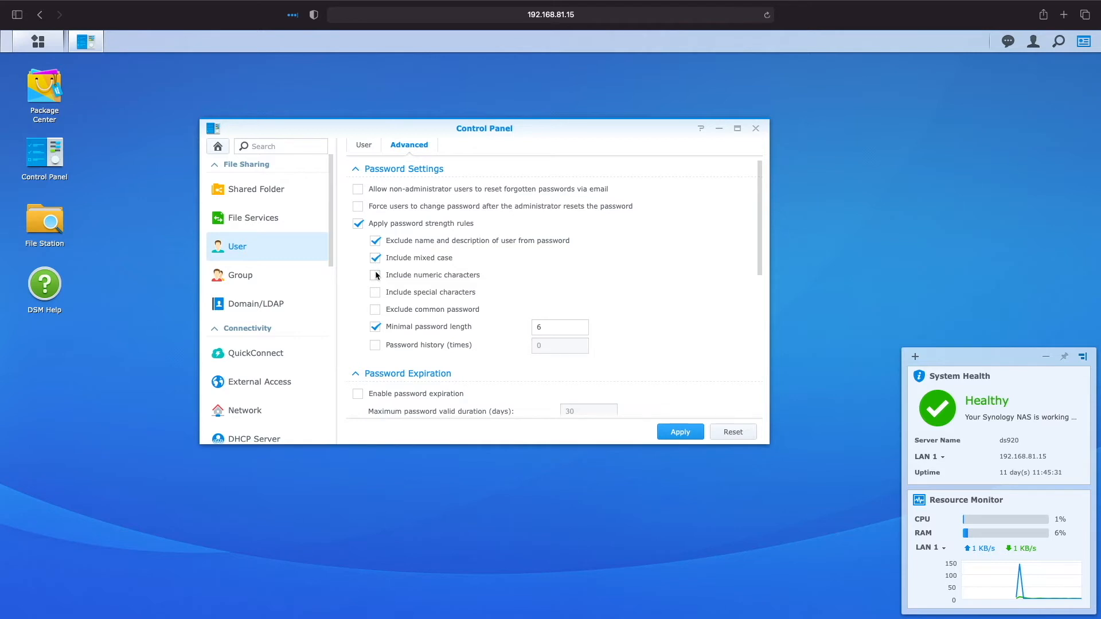
pyautogui.click(376, 275)
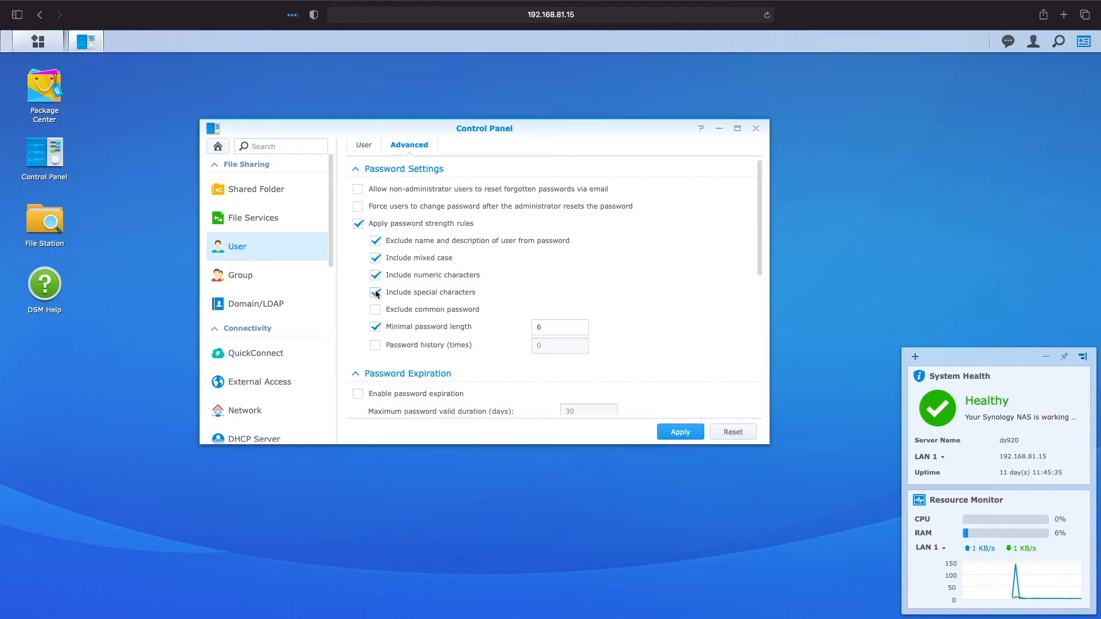
pyautogui.click(375, 310)
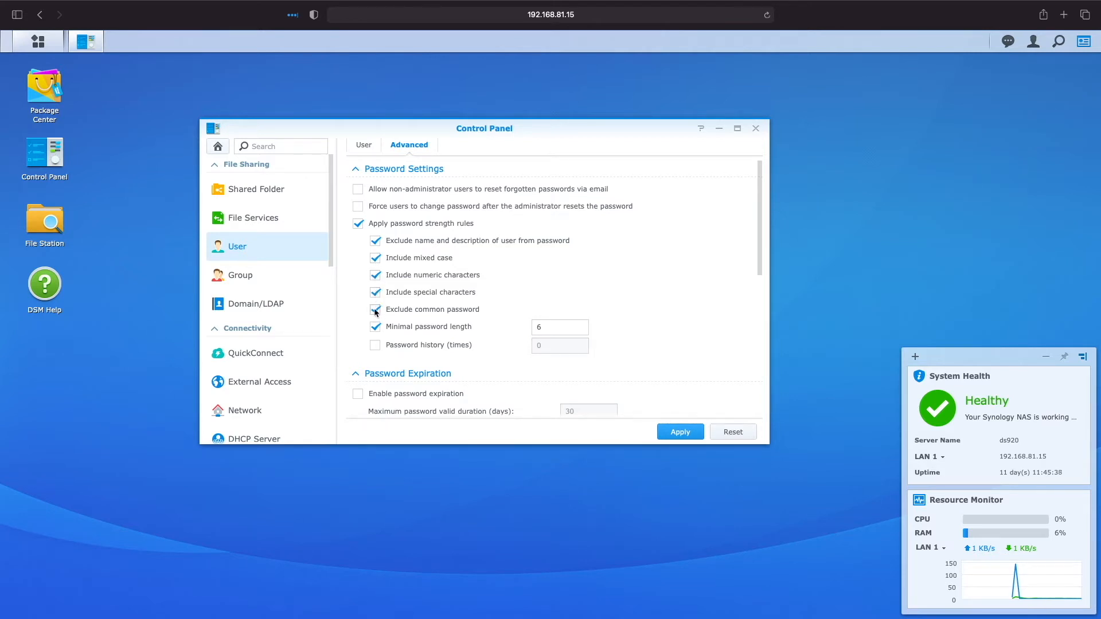
pyautogui.click(560, 327)
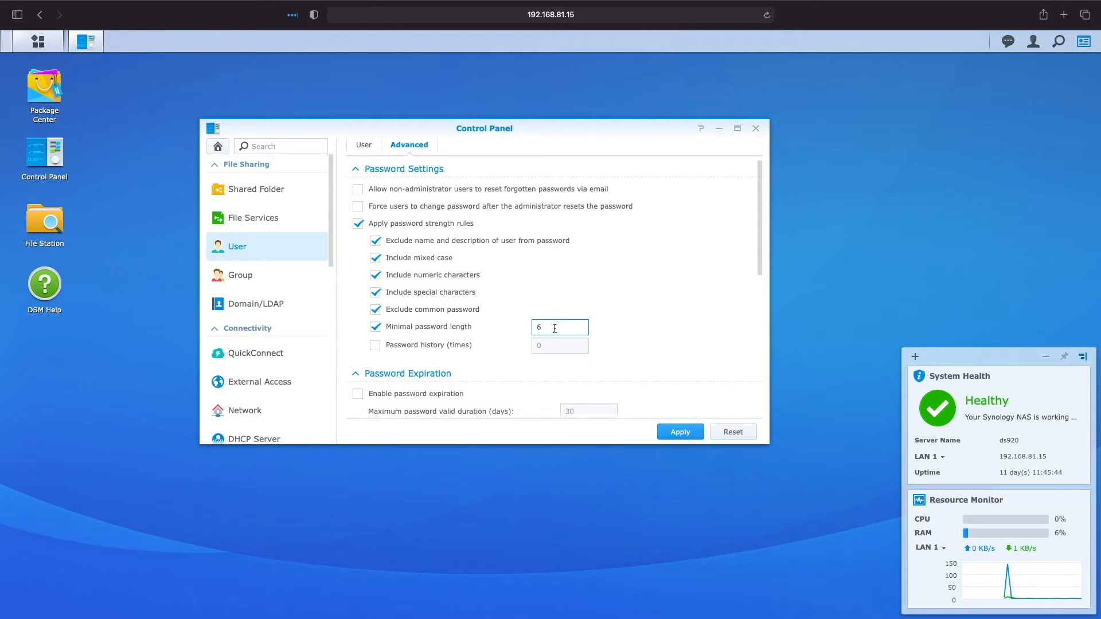
pyautogui.write('10')
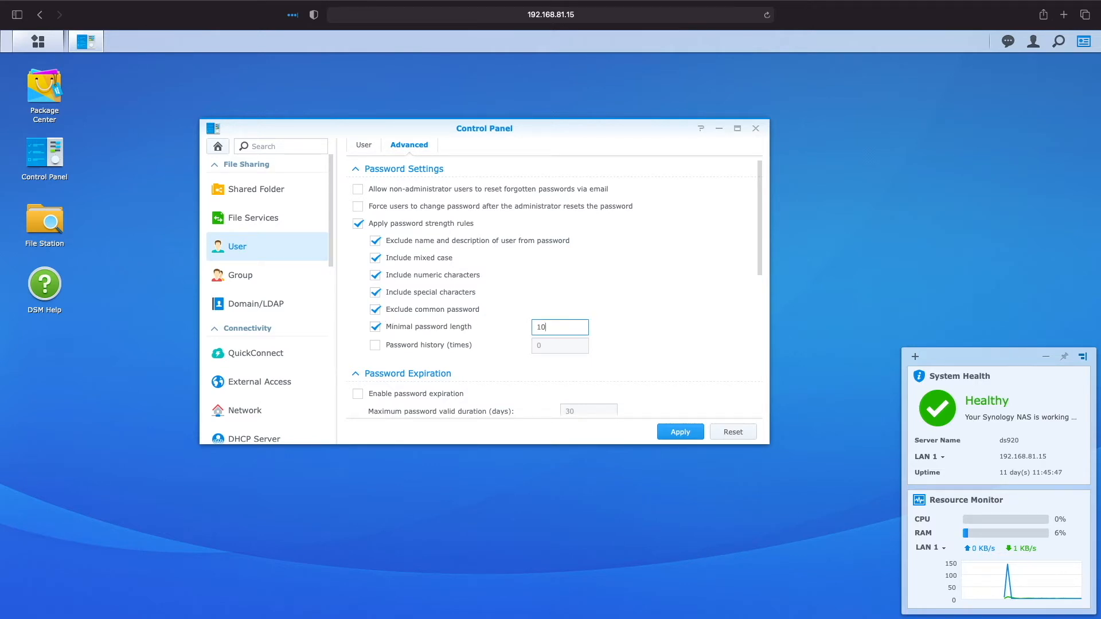
# Enable the user home service with Recycle Bin and apply the settings
pyautogui.scroll(-3)
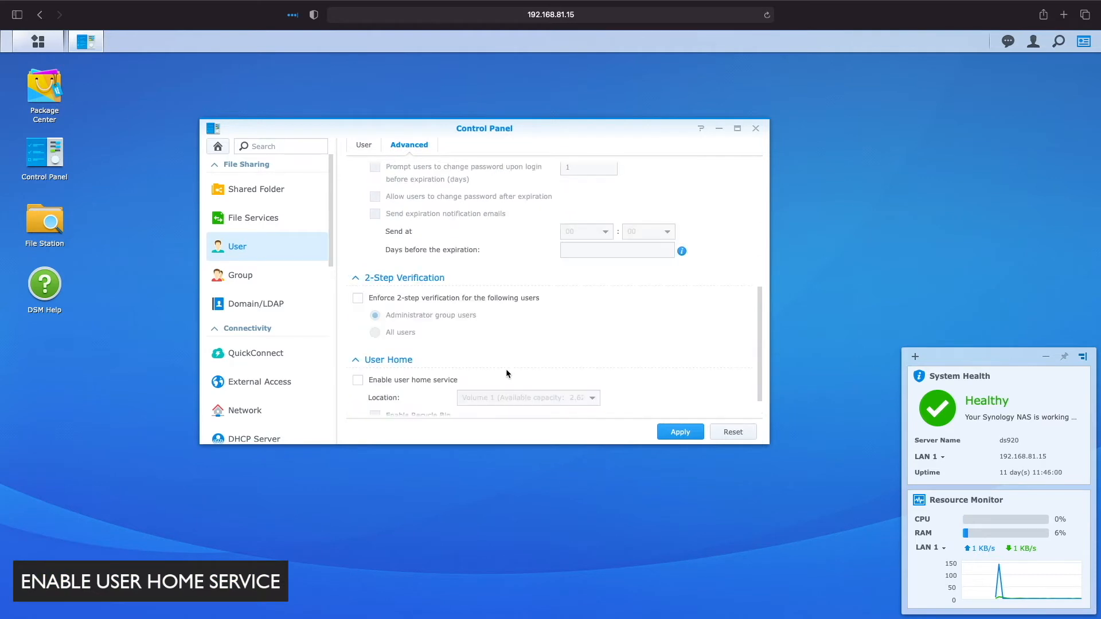
pyautogui.scroll(-3)
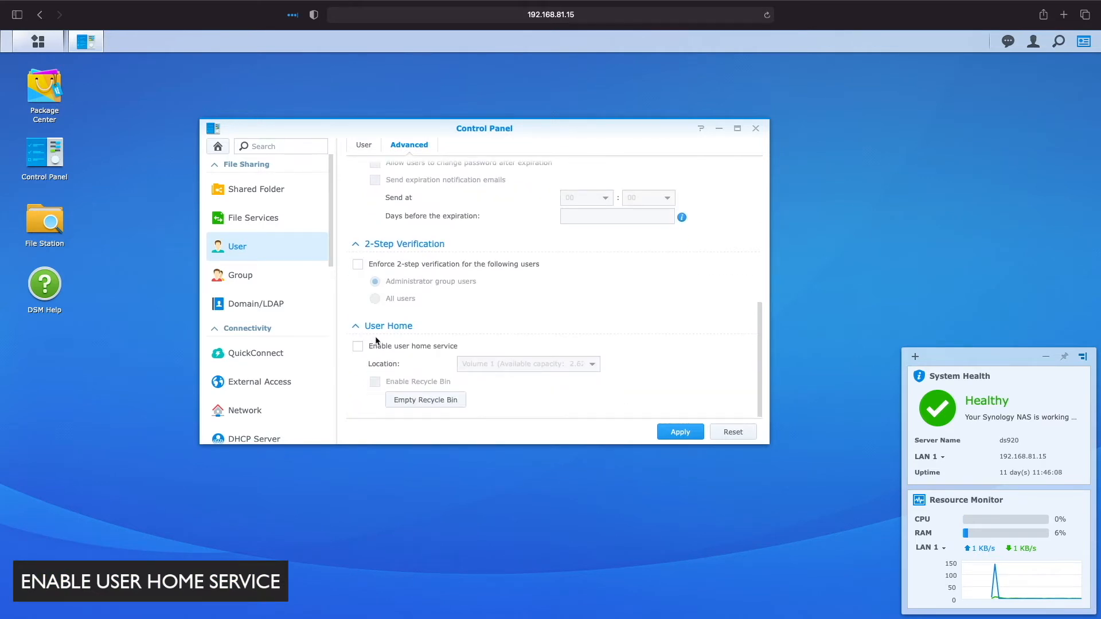
pyautogui.click(358, 346)
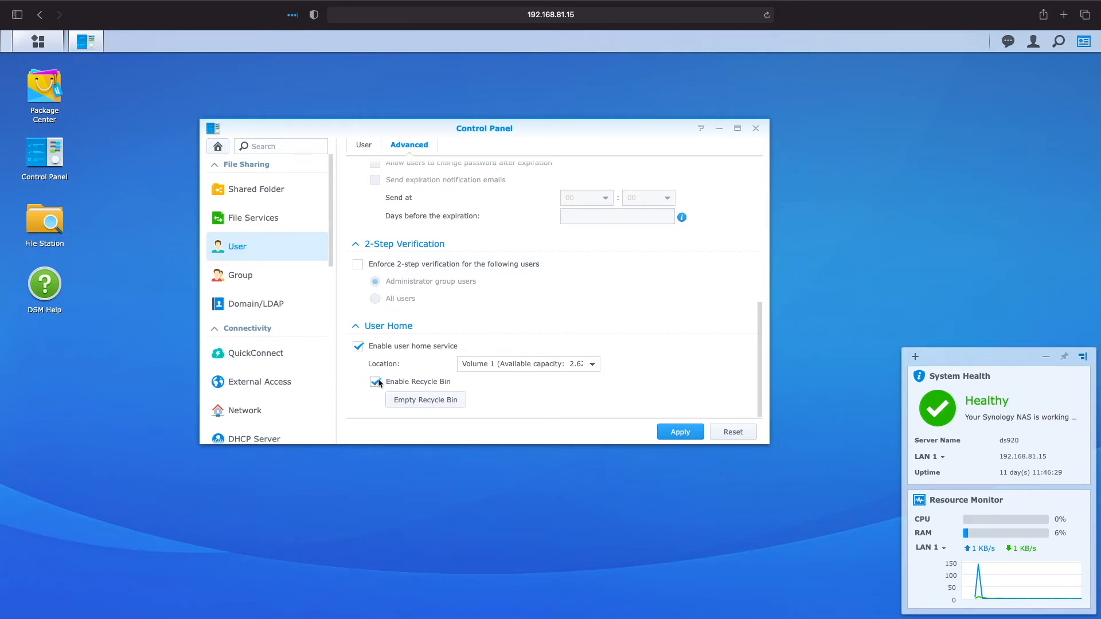
pyautogui.click(678, 431)
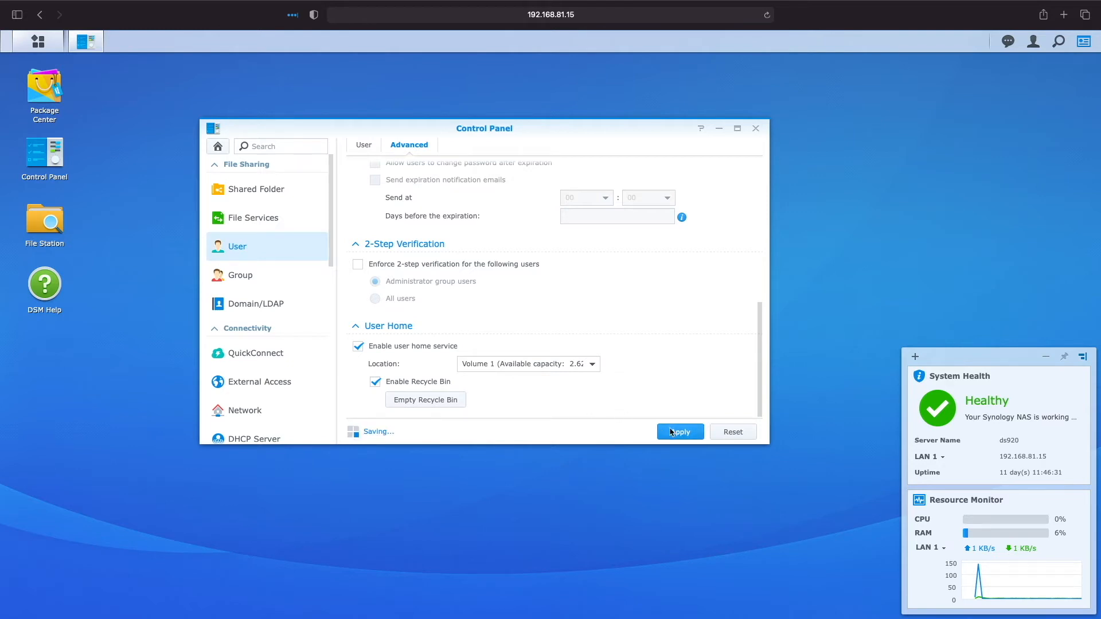
pyautogui.click(679, 431)
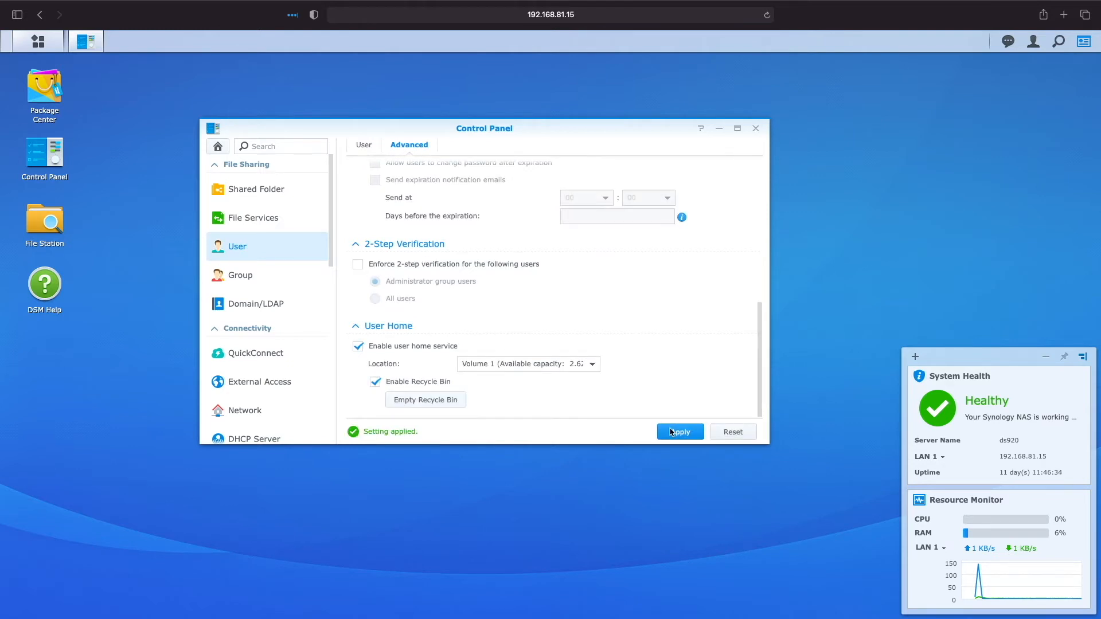
pyautogui.click(756, 128)
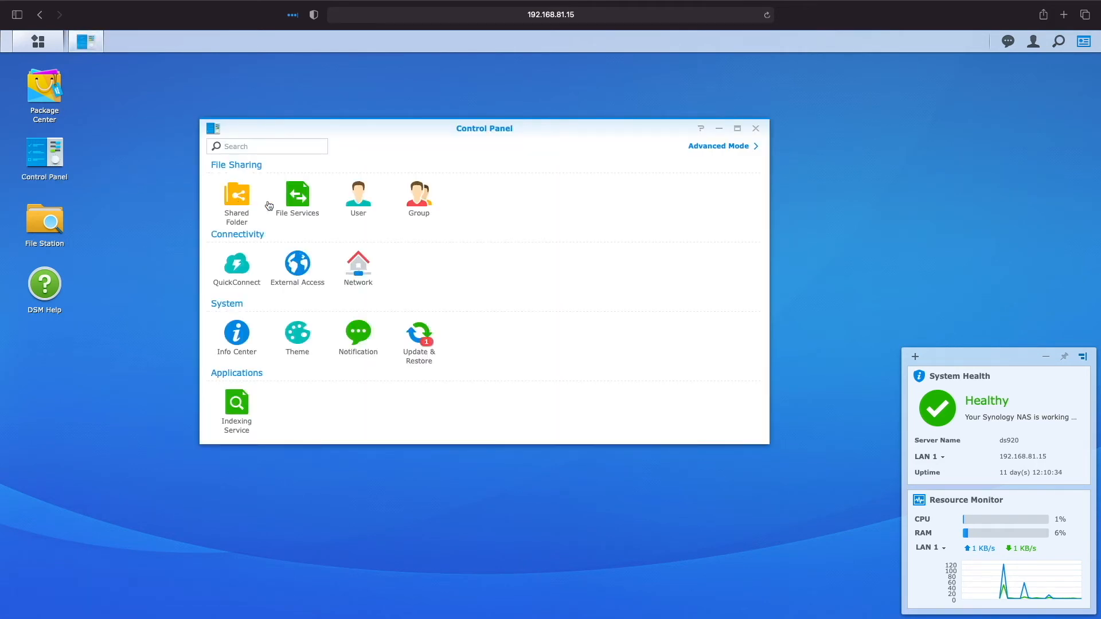
# Start a new user named manager1, enter its password and confirm it
pyautogui.click(357, 193)
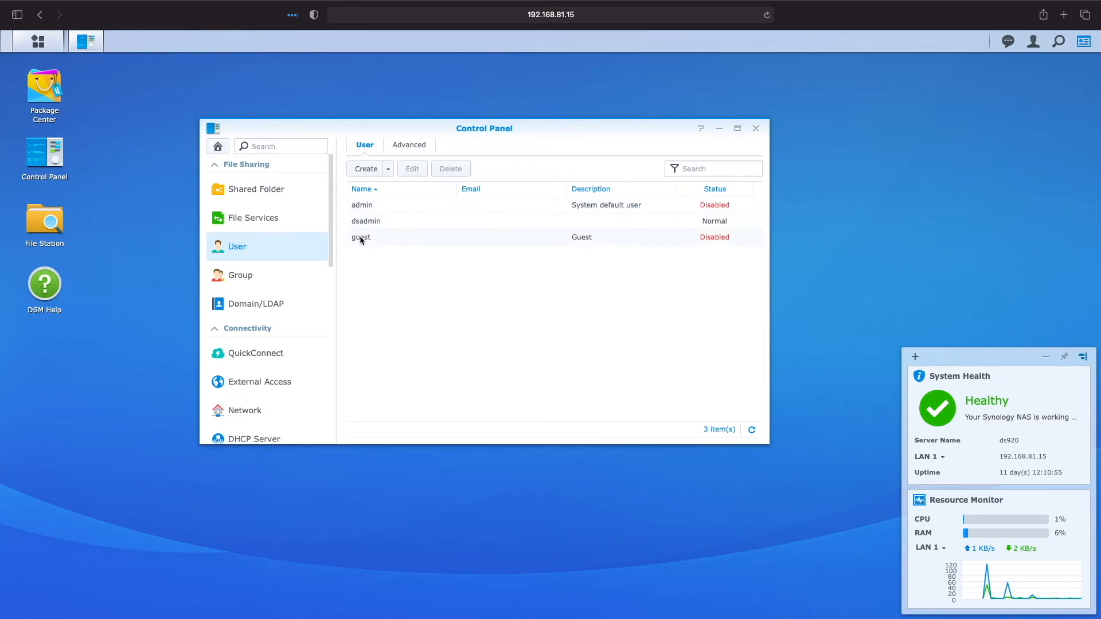
pyautogui.moveTo(366, 220)
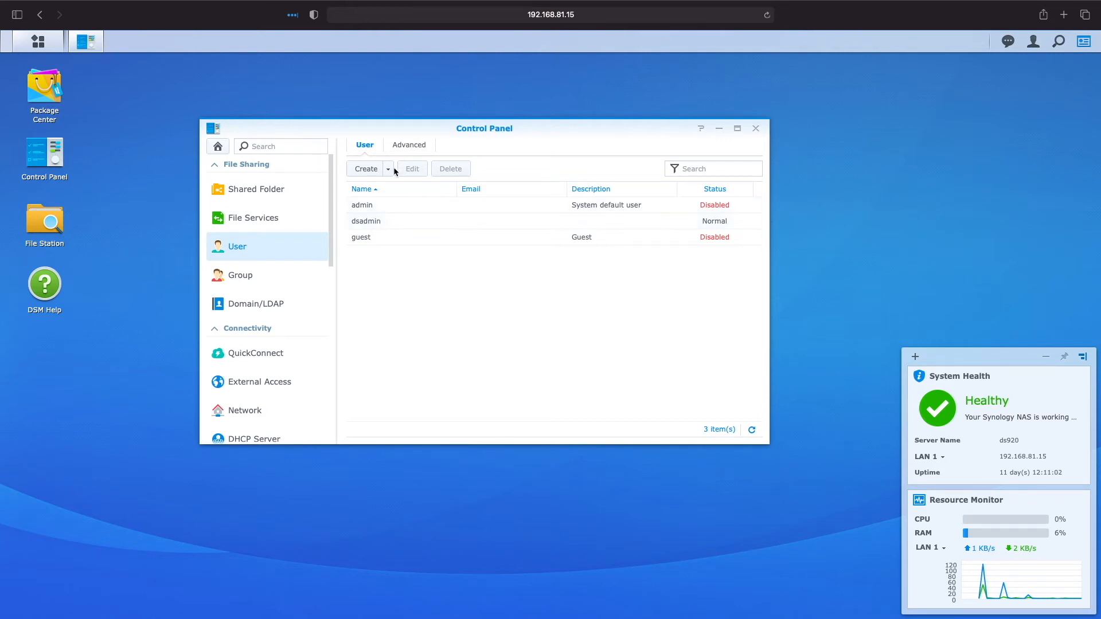
pyautogui.click(387, 169)
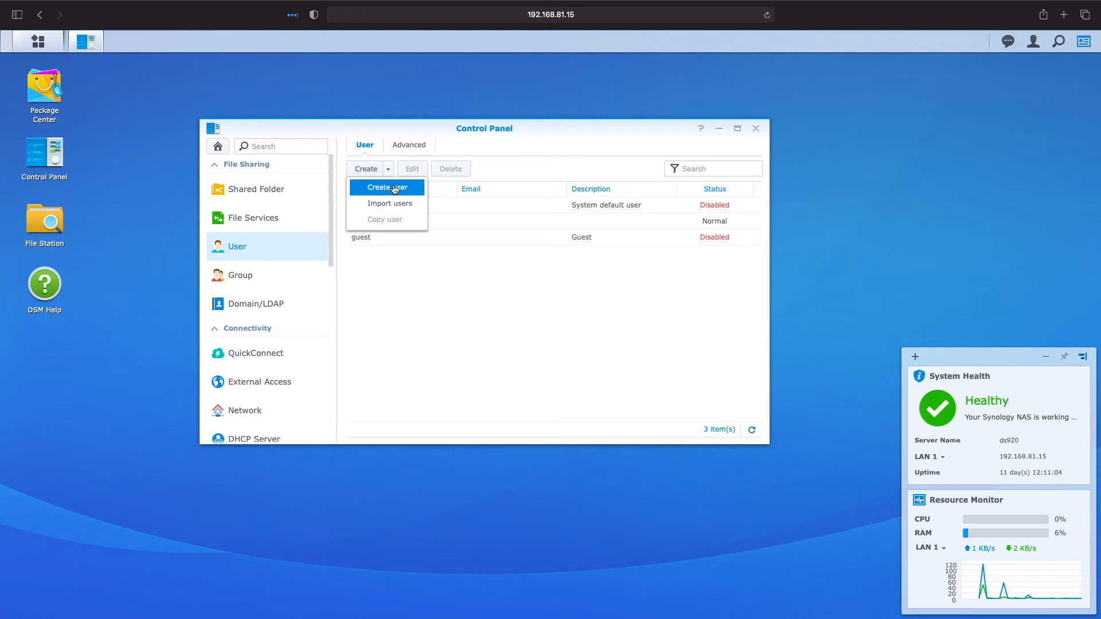
pyautogui.click(387, 188)
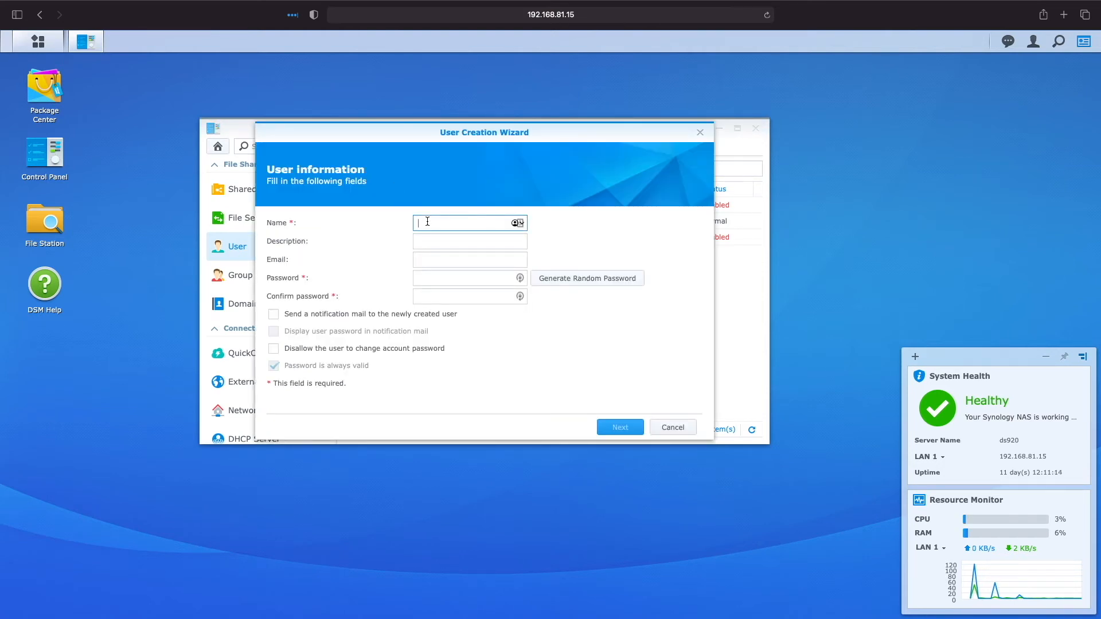
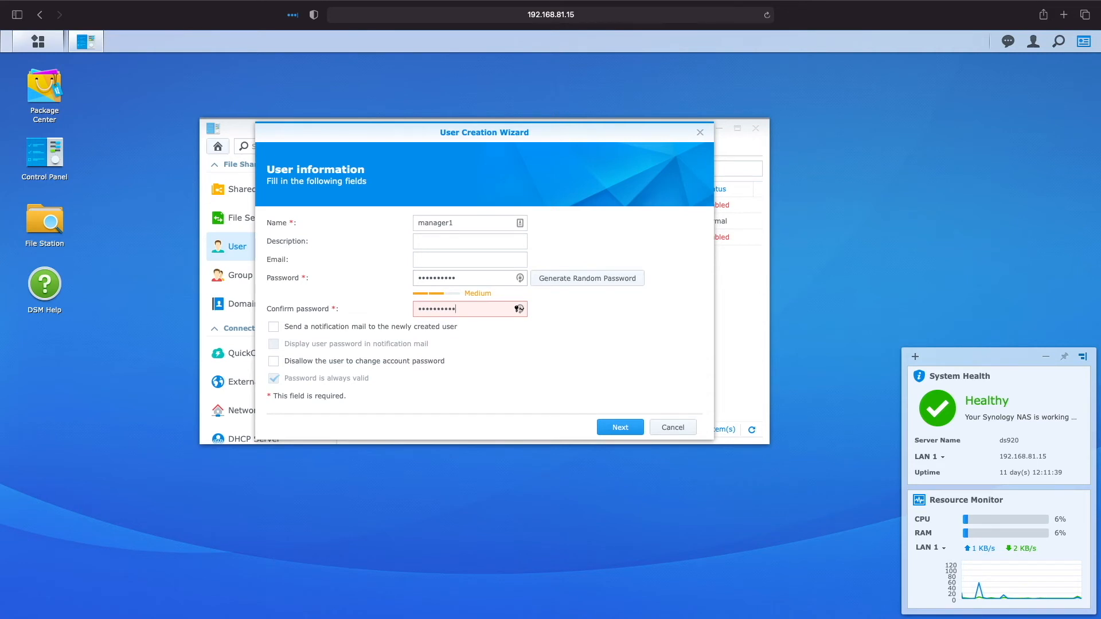
pyautogui.click(619, 427)
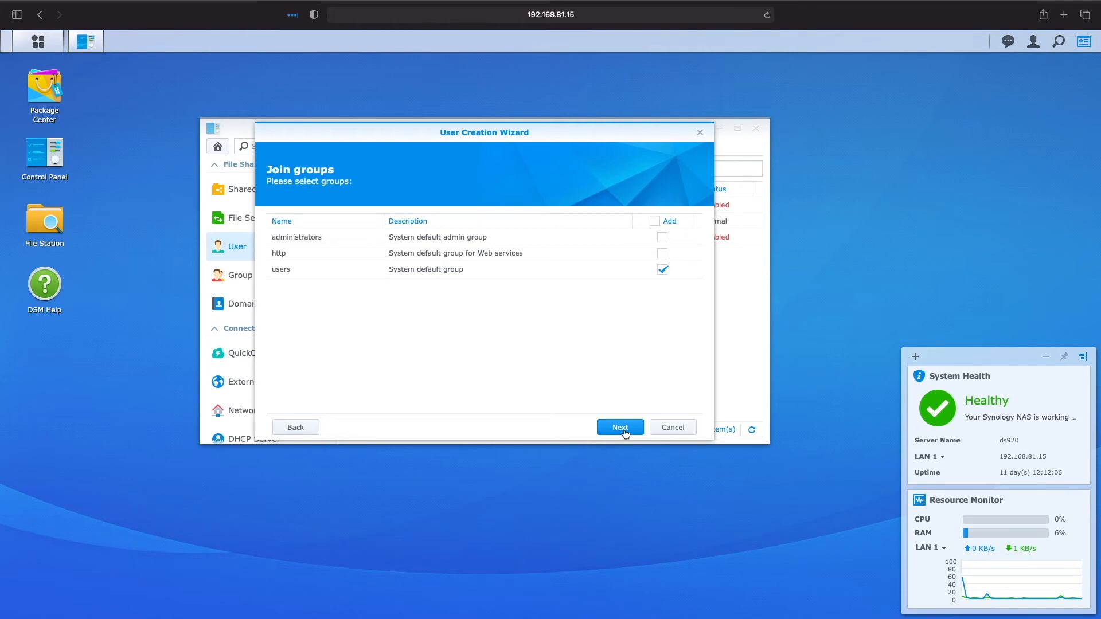
# Grant manager1 read/write on CONFIDENTIAL, EMPLOYEE POLICIES and SHARED, keeping other defaults
pyautogui.click(619, 427)
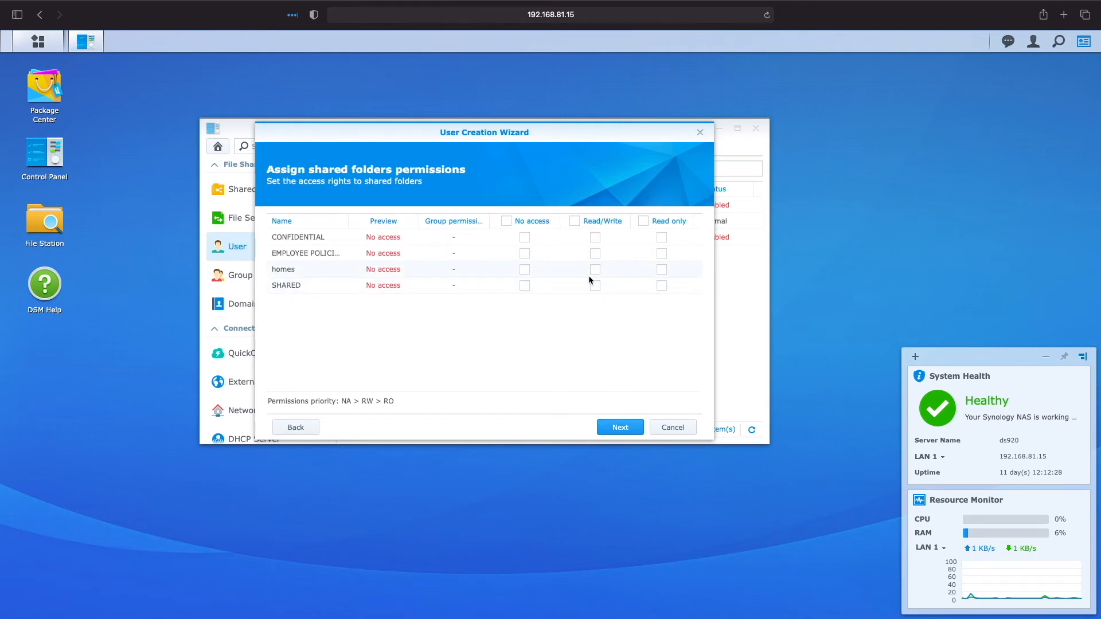
pyautogui.click(595, 237)
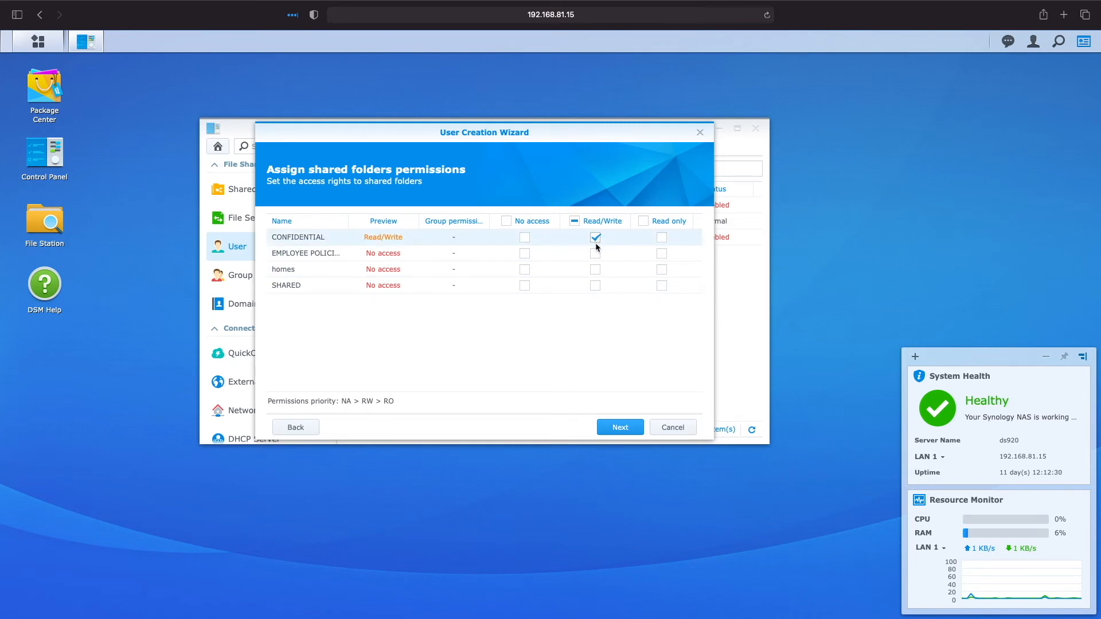
pyautogui.click(595, 254)
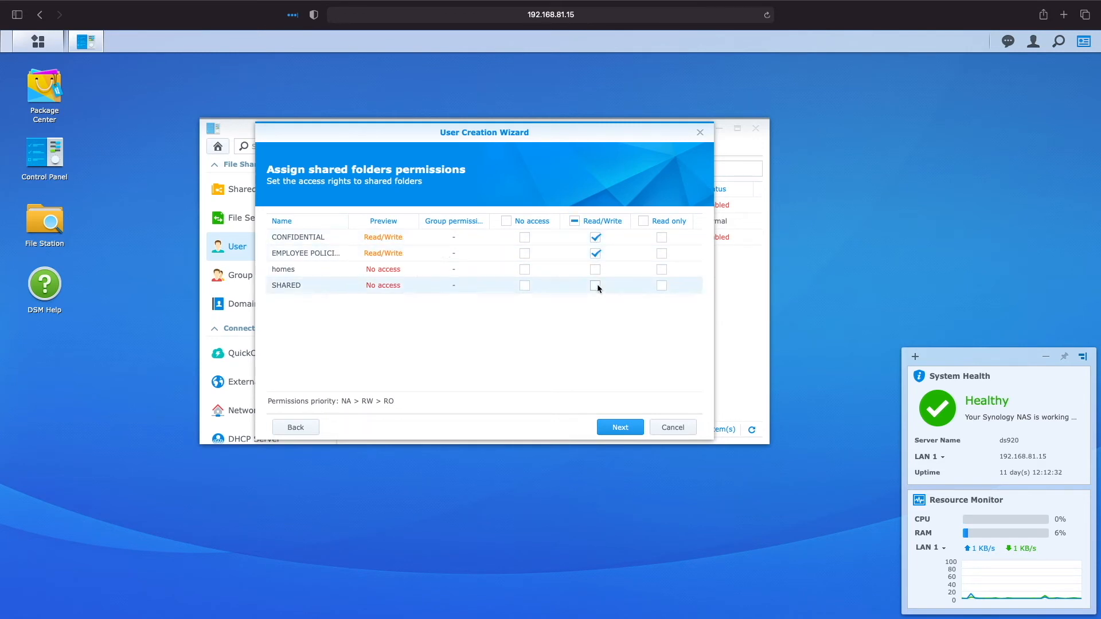
pyautogui.click(595, 285)
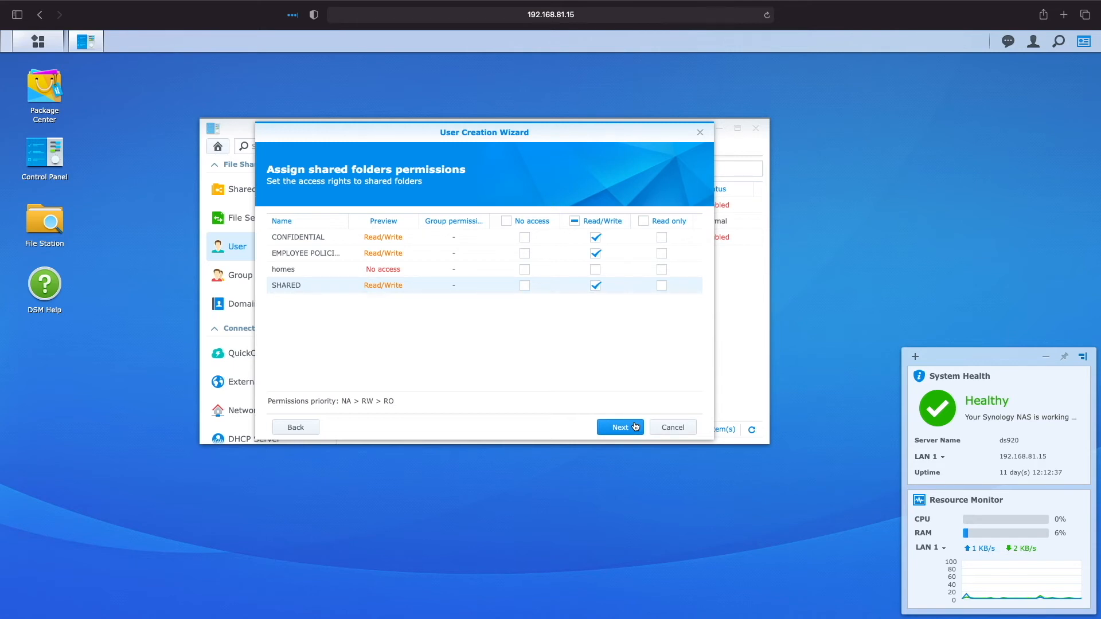
pyautogui.click(619, 427)
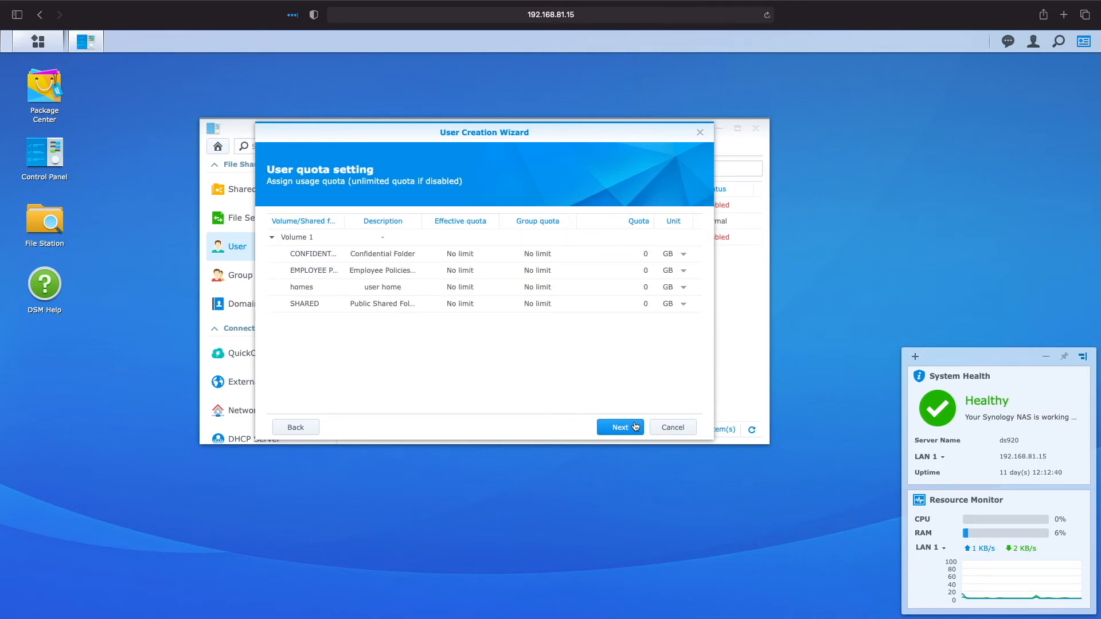
pyautogui.click(620, 428)
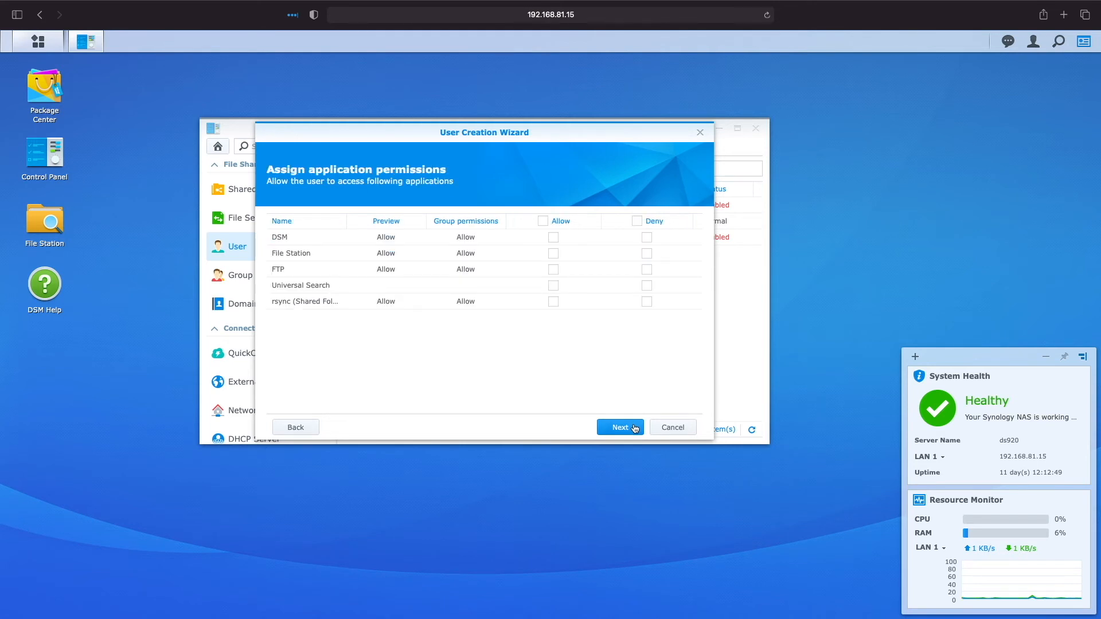
pyautogui.click(619, 427)
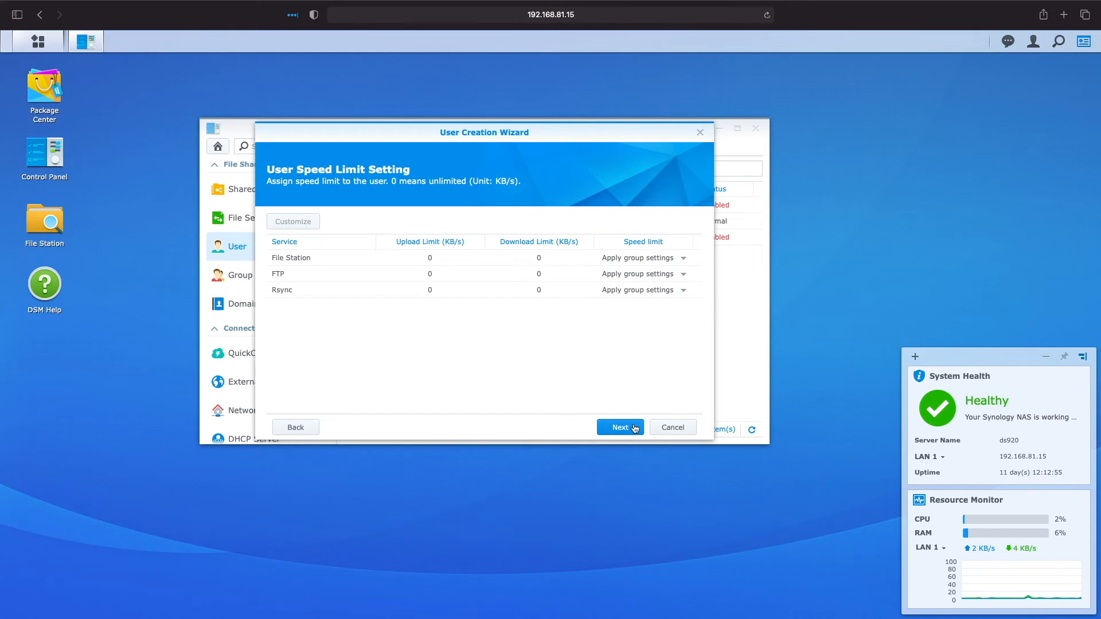
pyautogui.click(620, 427)
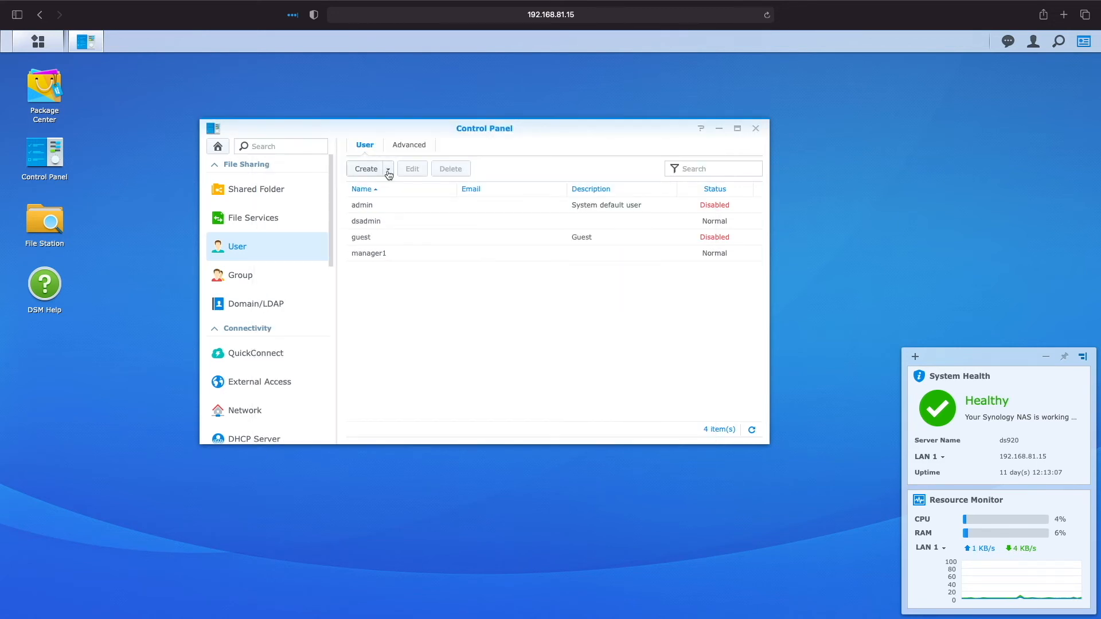
# Add employee1: SHARED read/write, EMPLOYEE POLICIES read-only, CONFIDENTIAL no access
pyautogui.click(365, 169)
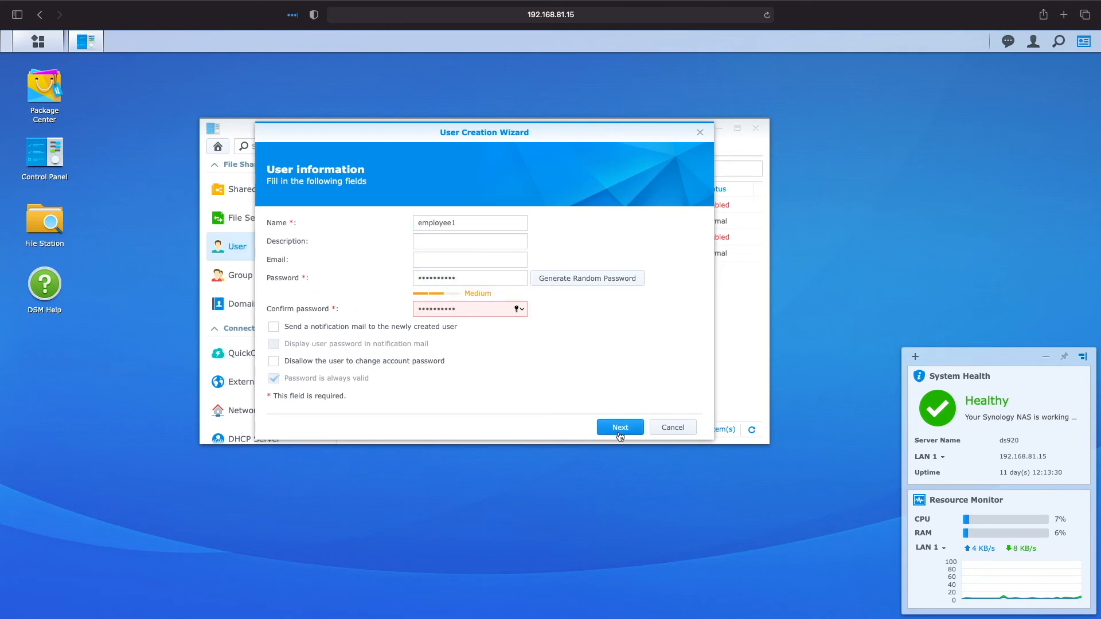
pyautogui.click(620, 427)
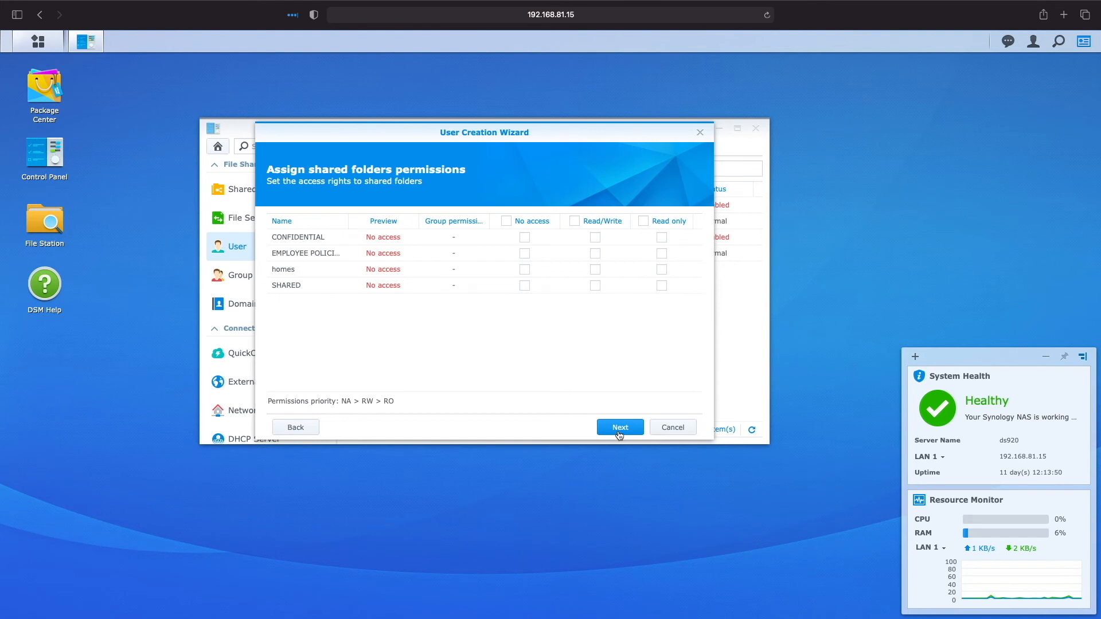
pyautogui.moveTo(564, 292)
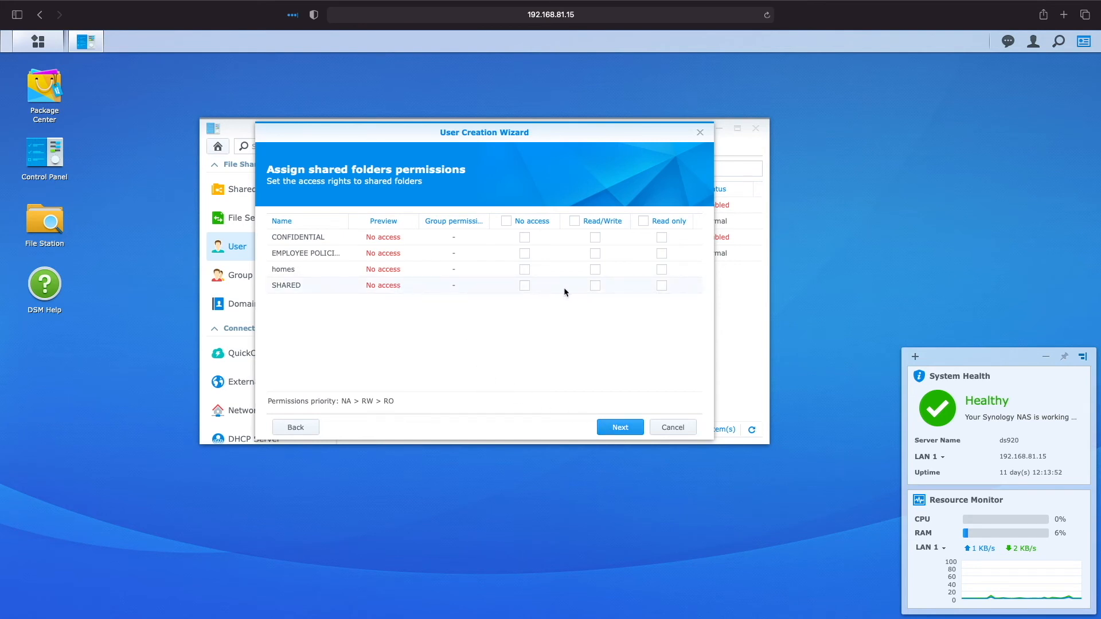
pyautogui.click(595, 285)
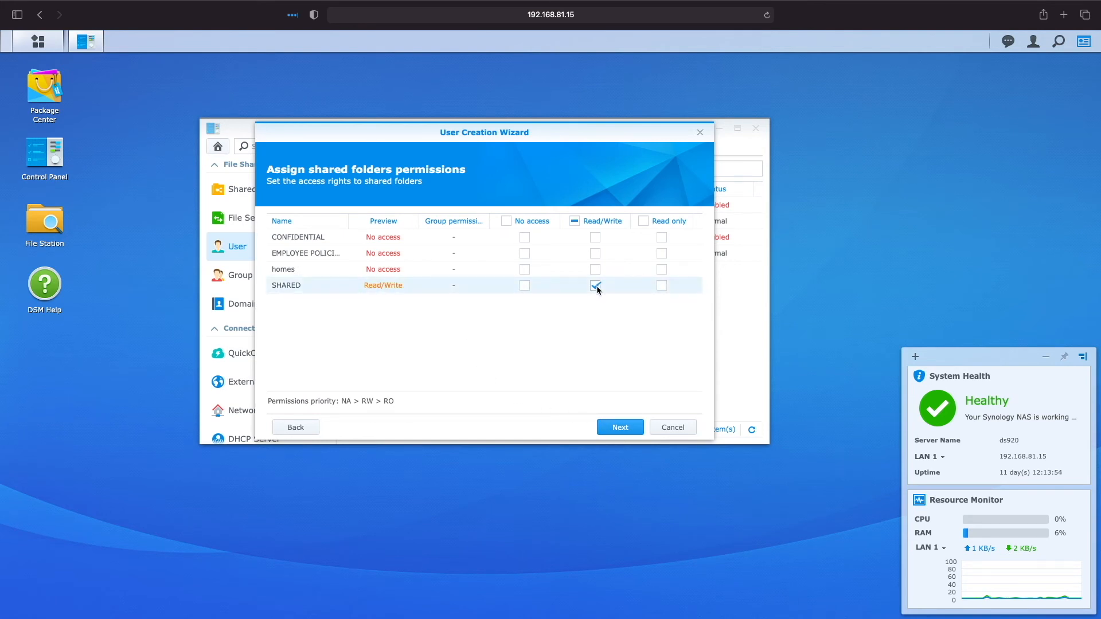
pyautogui.click(595, 285)
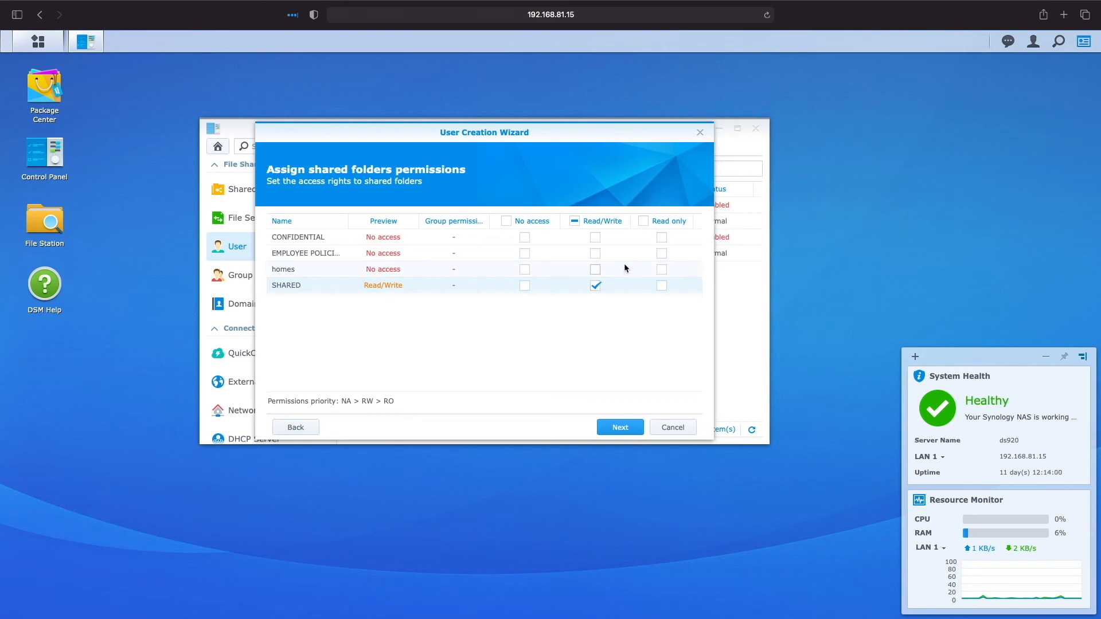
pyautogui.click(661, 253)
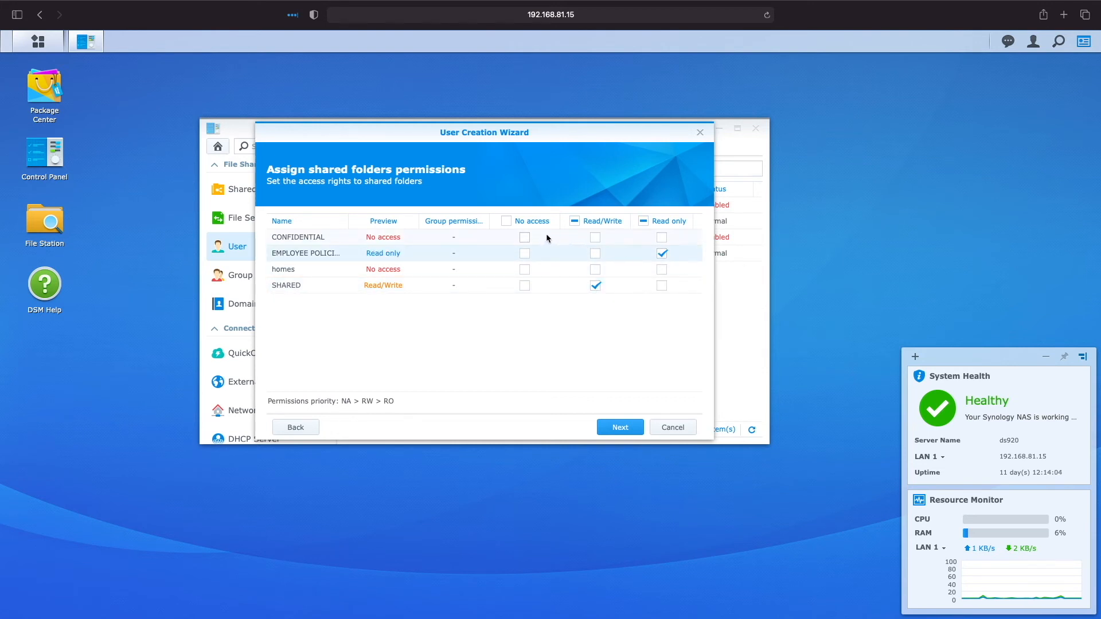
pyautogui.click(525, 237)
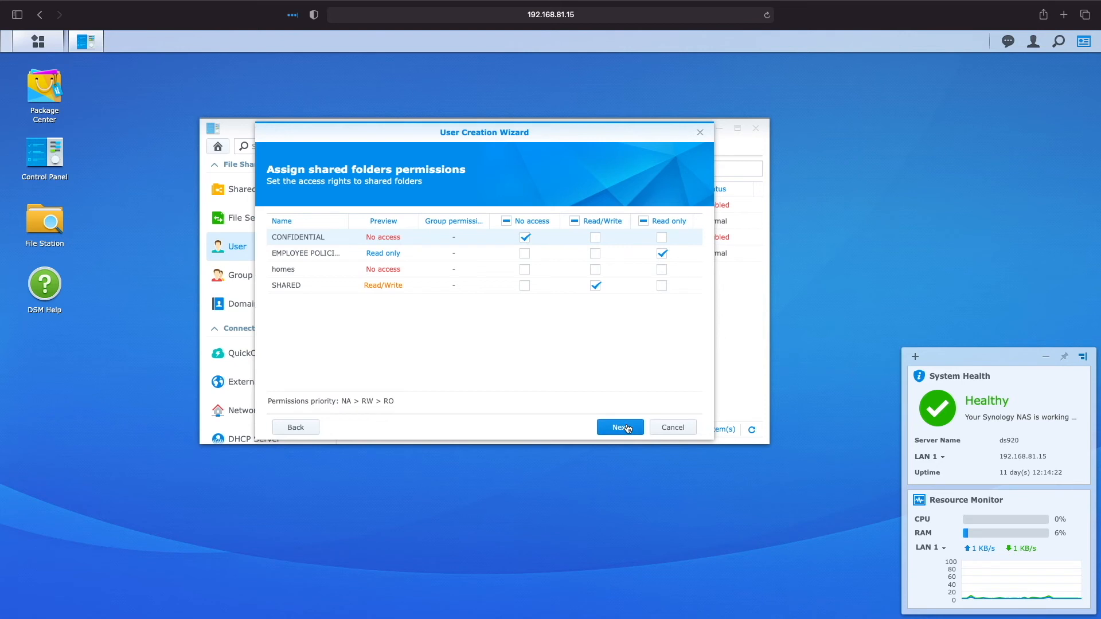
pyautogui.click(619, 428)
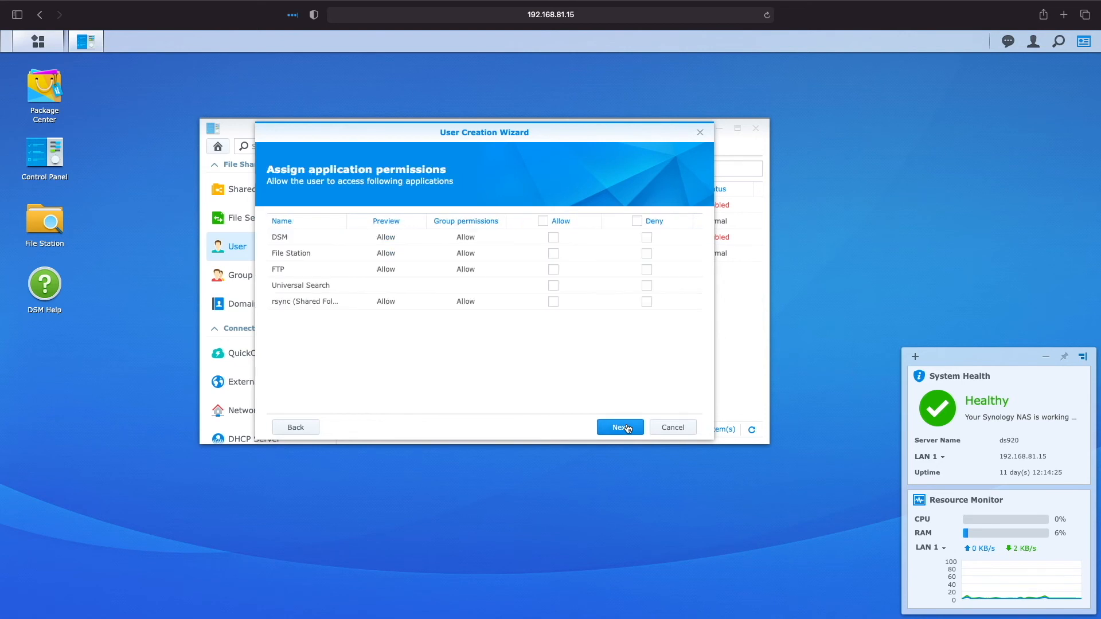
pyautogui.click(620, 427)
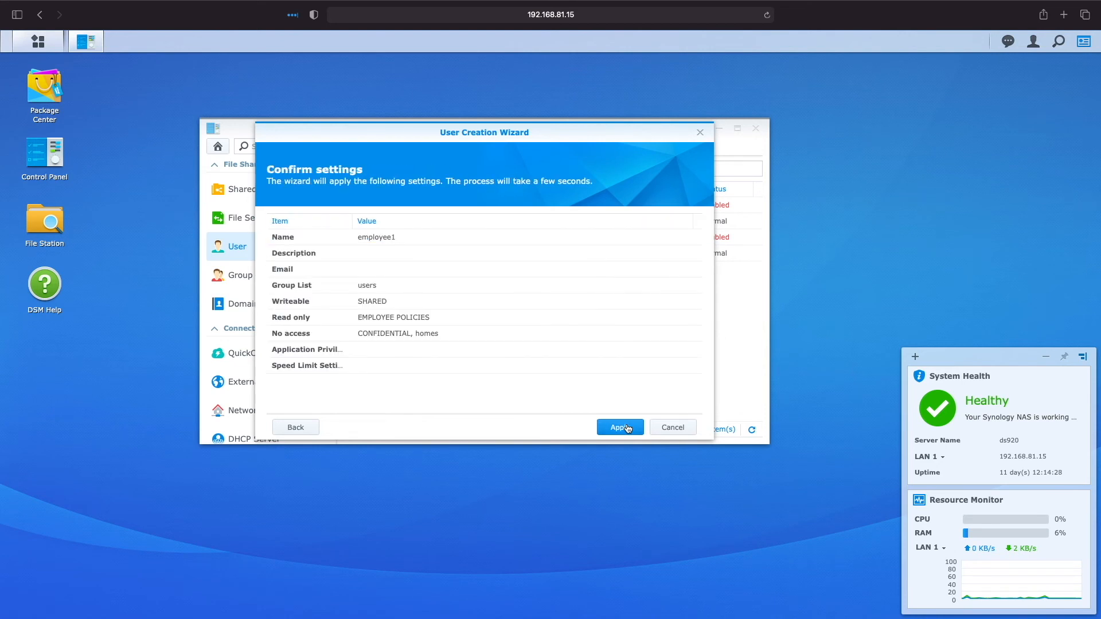
pyautogui.click(620, 427)
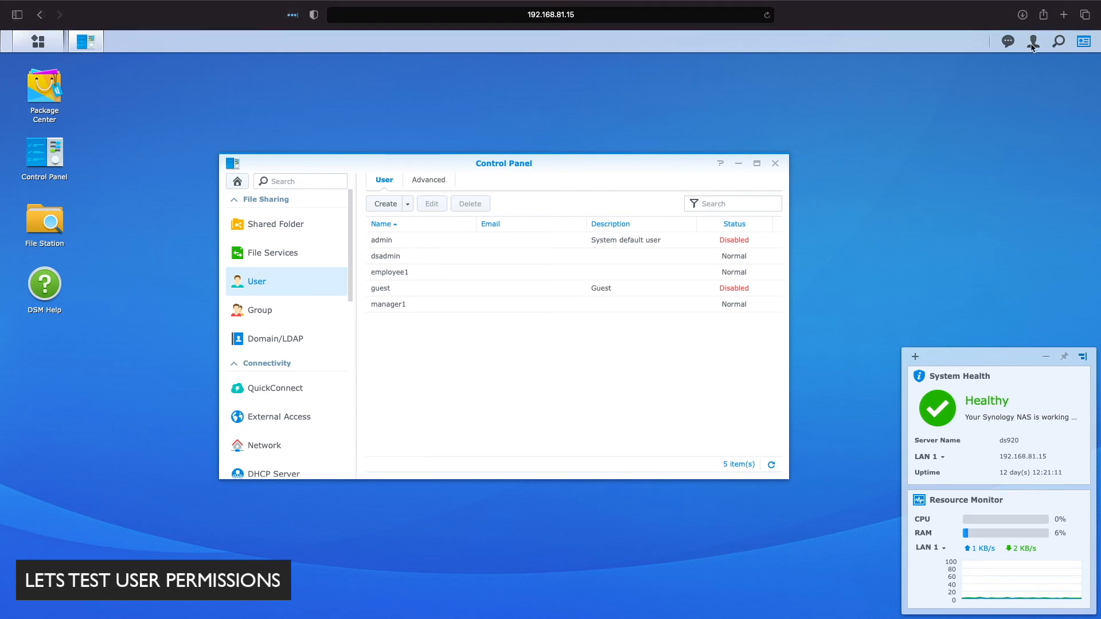
# Sign out of dsadmin and sign back in as manager1
pyautogui.click(1032, 41)
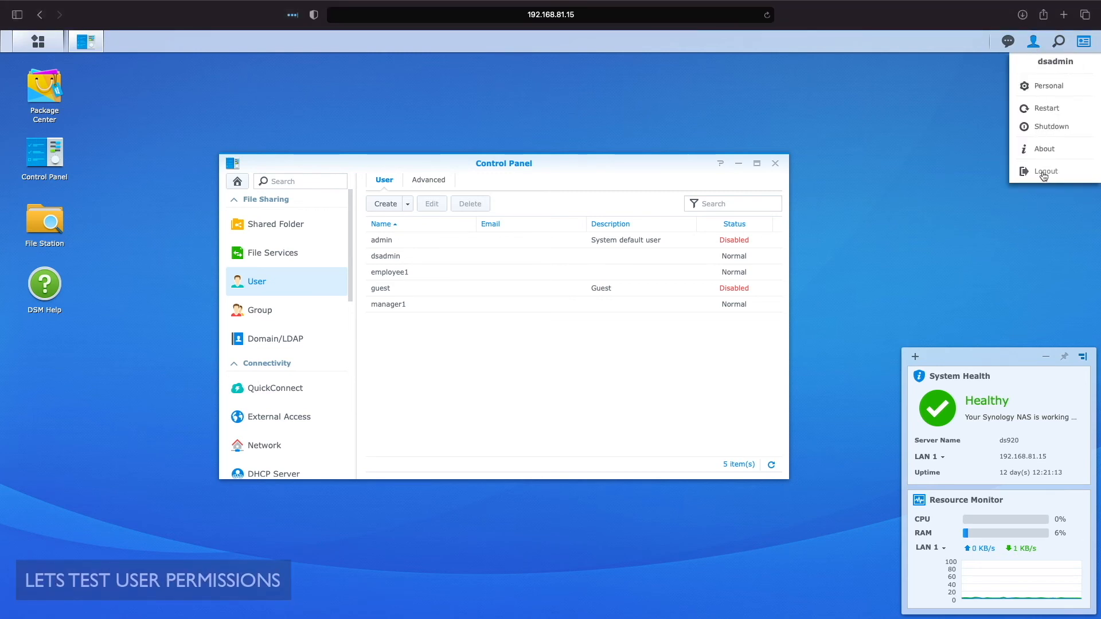
pyautogui.click(1047, 171)
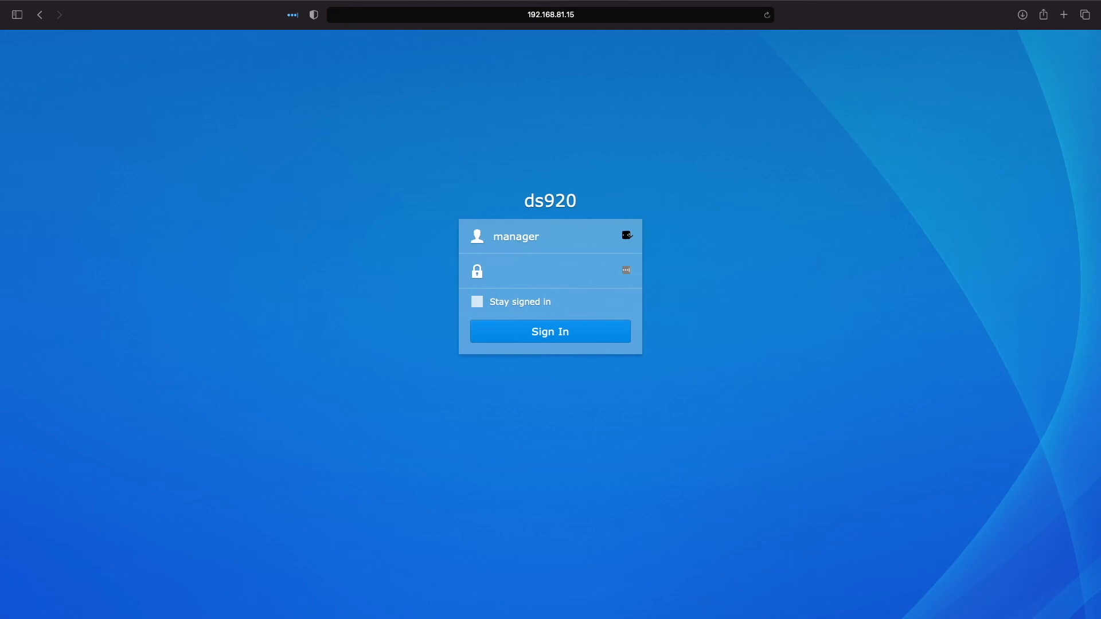
pyautogui.click(550, 332)
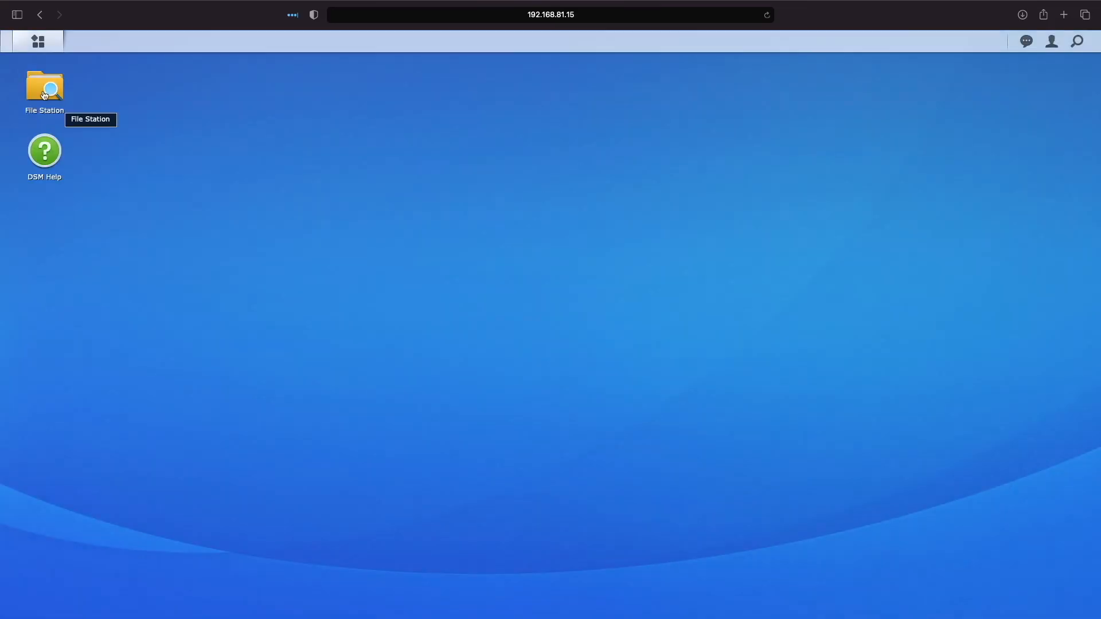
# In File Station, create test-manager1 folders in home and SHARED
pyautogui.doubleClick(44, 83)
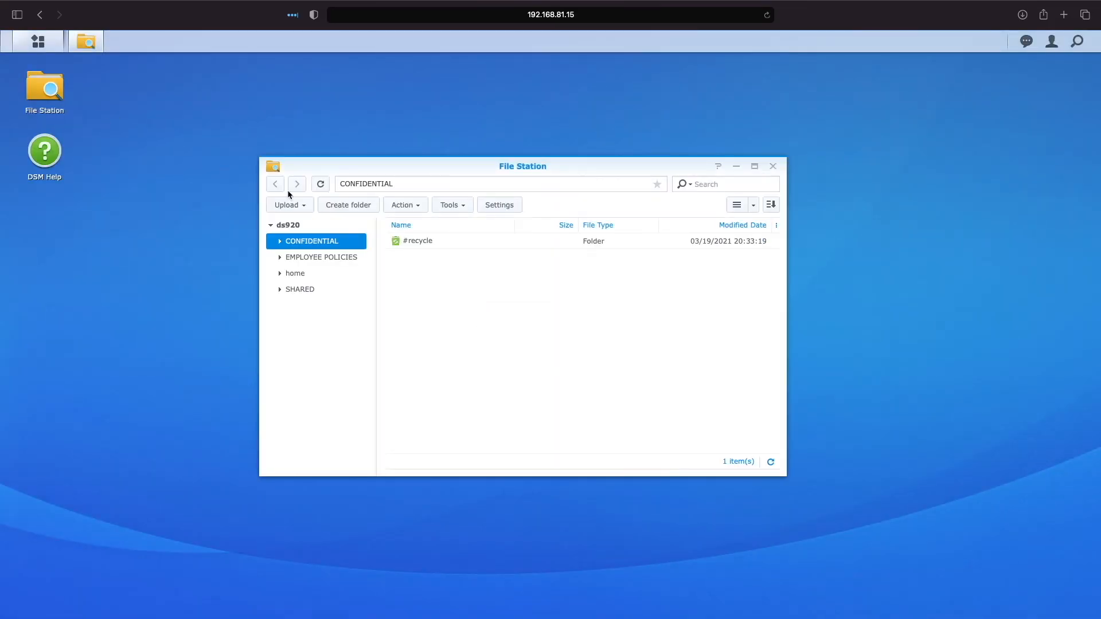
pyautogui.moveTo(356, 241)
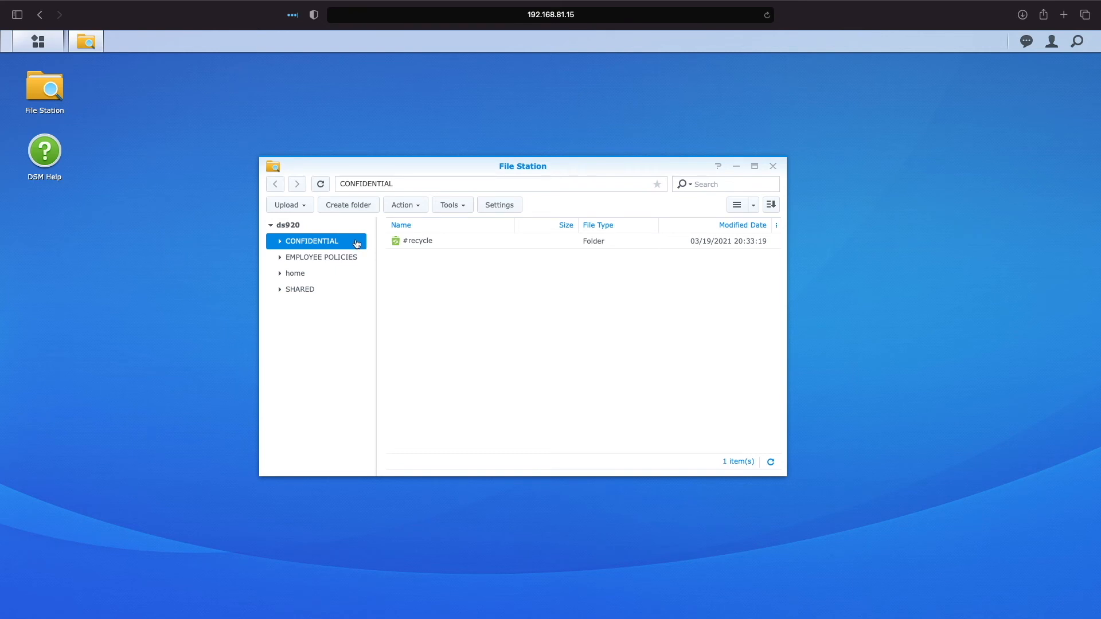
pyautogui.moveTo(351, 294)
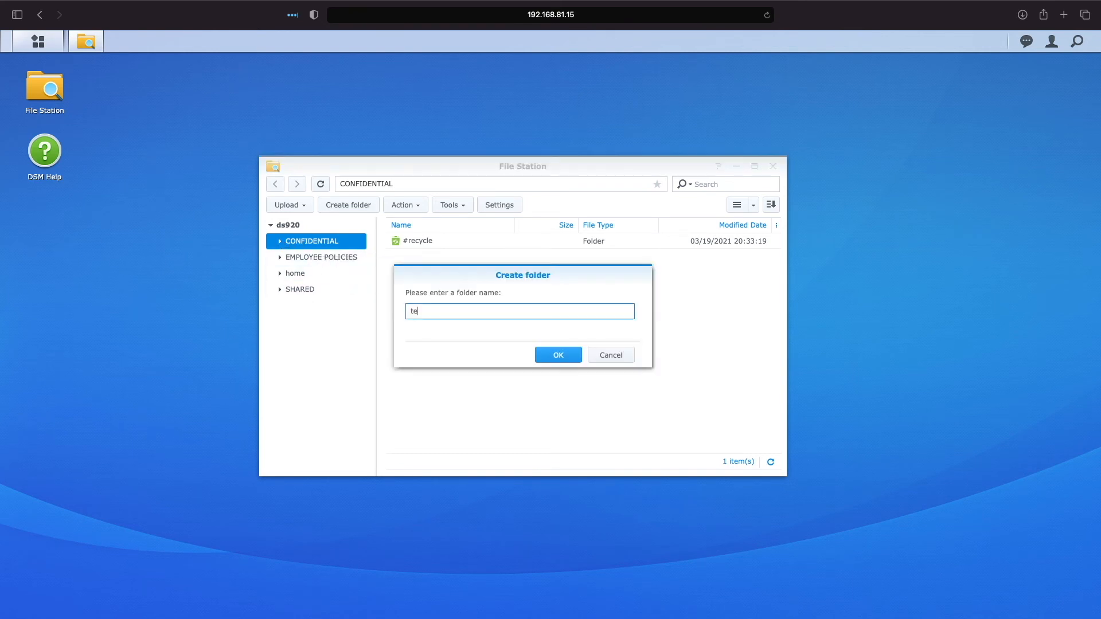
pyautogui.write('st-')
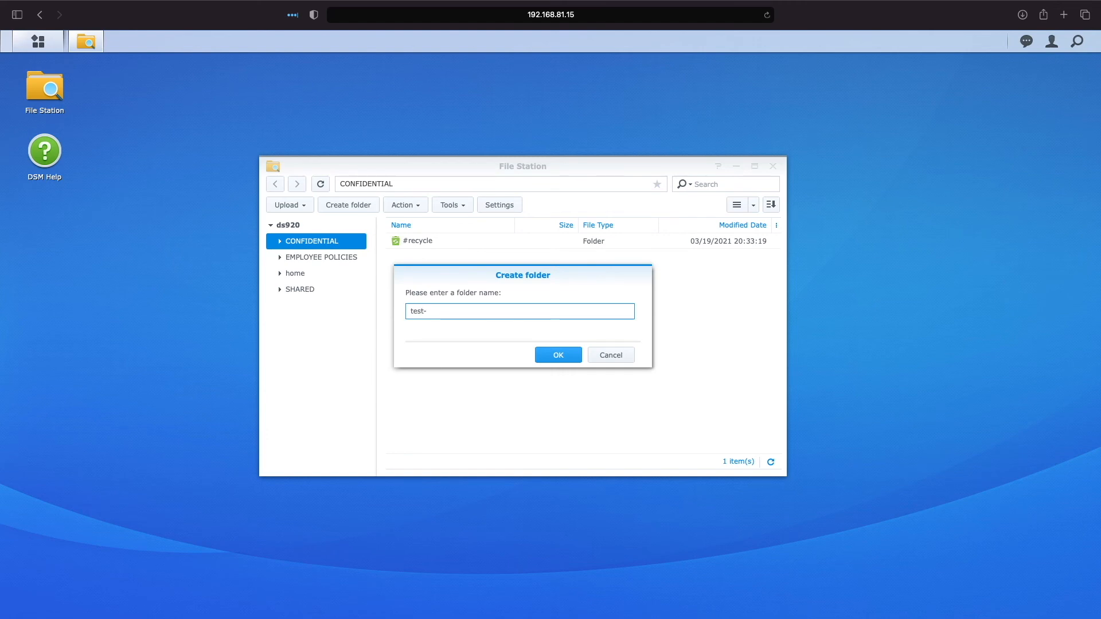
pyautogui.click(557, 354)
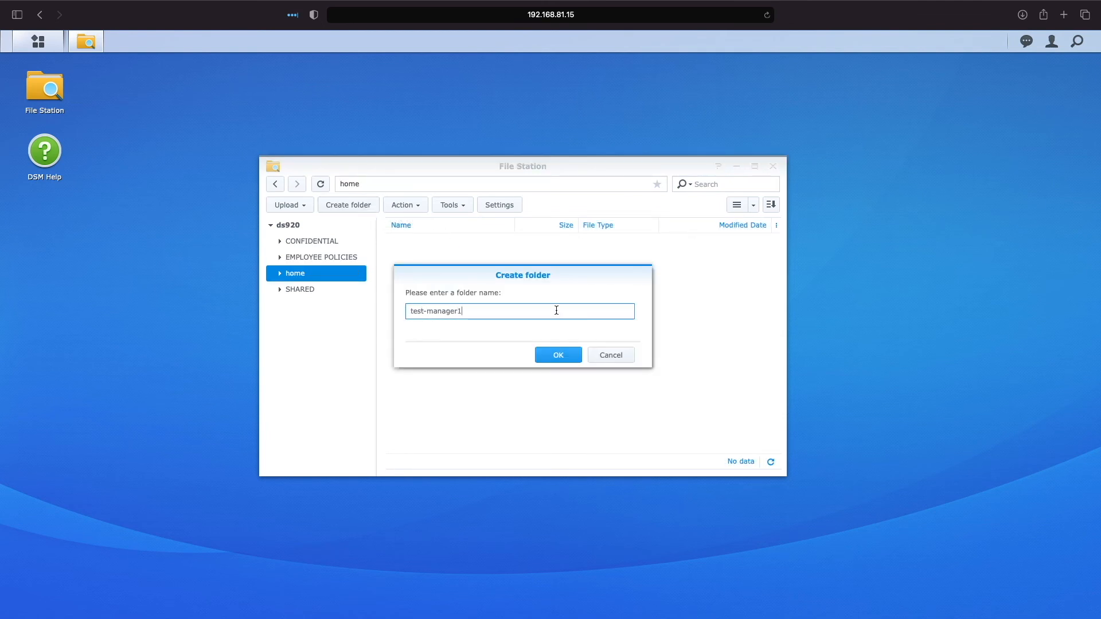
pyautogui.click(300, 289)
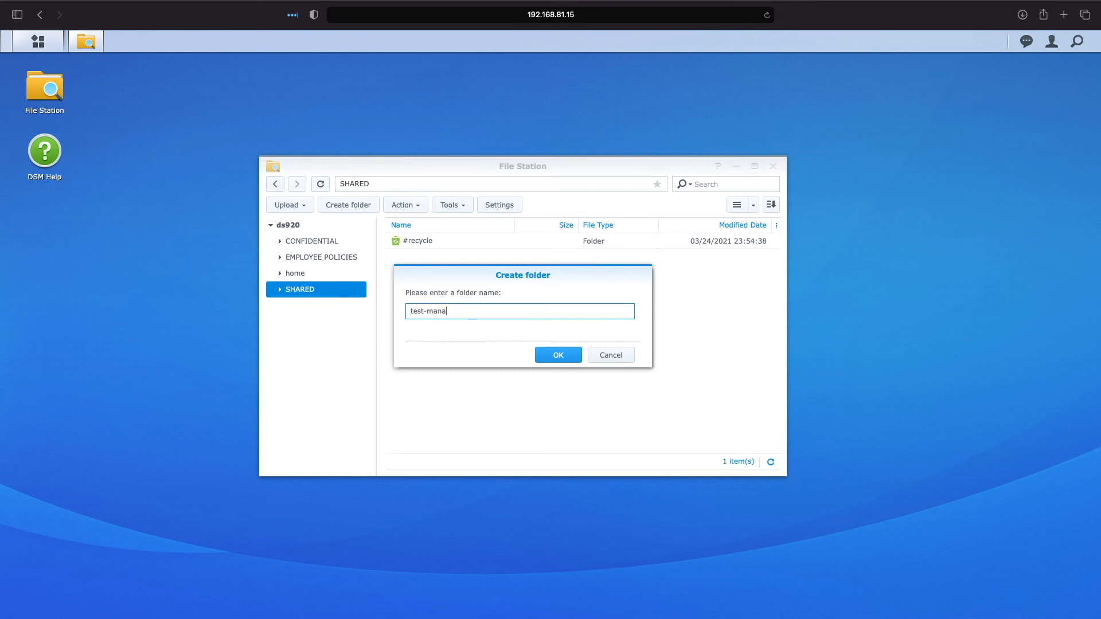
pyautogui.click(1051, 40)
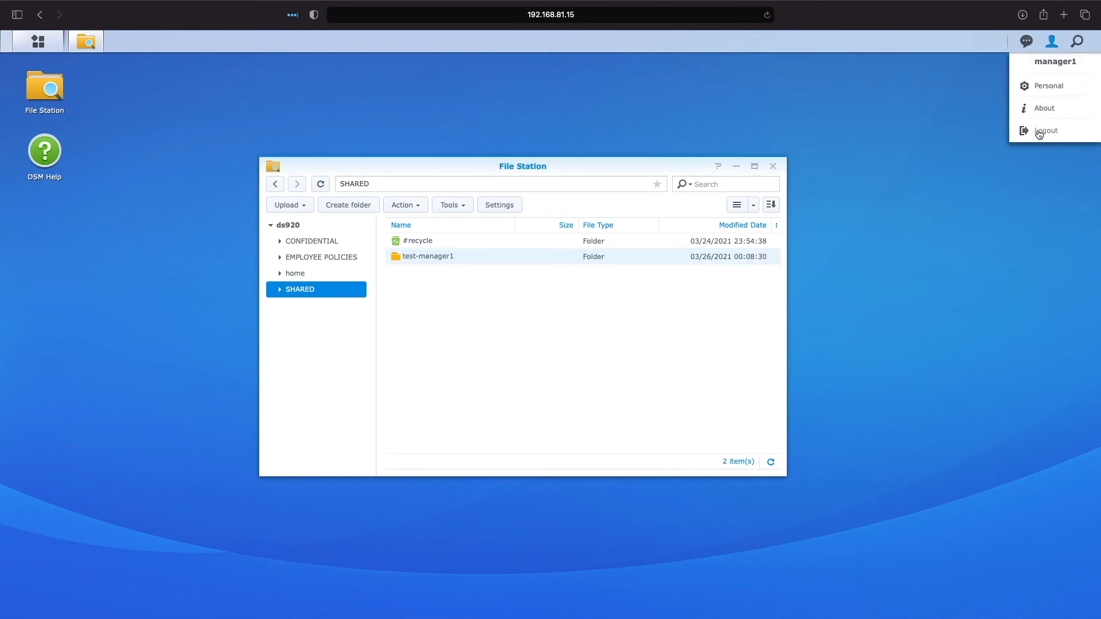
# Sign in as employee1 and create a test-employee1 folder in SHARED
pyautogui.click(1046, 131)
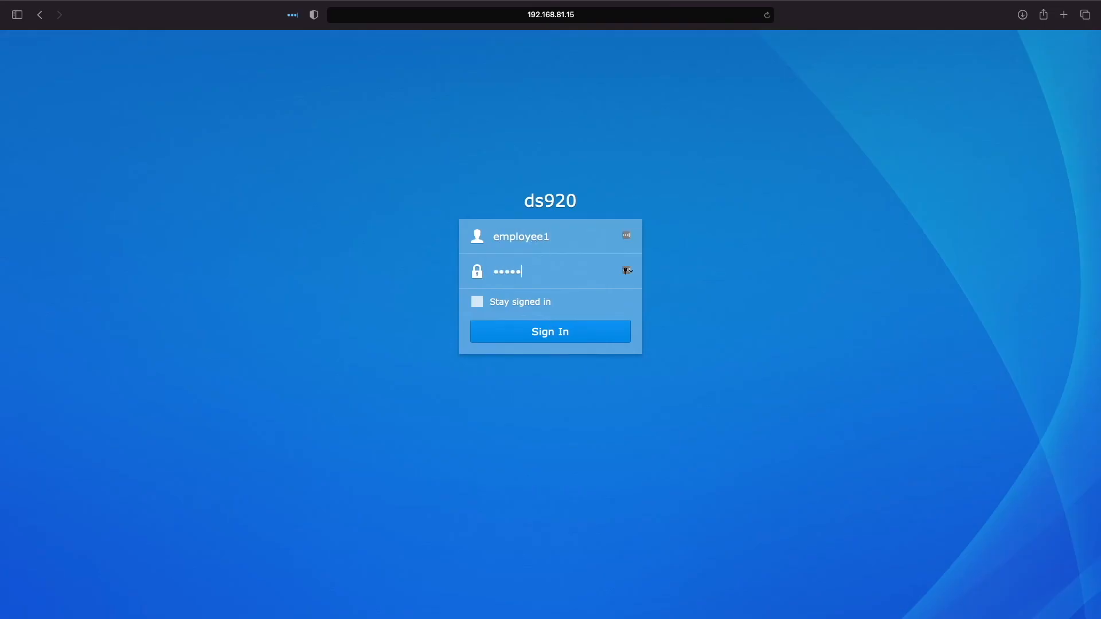
pyautogui.click(550, 331)
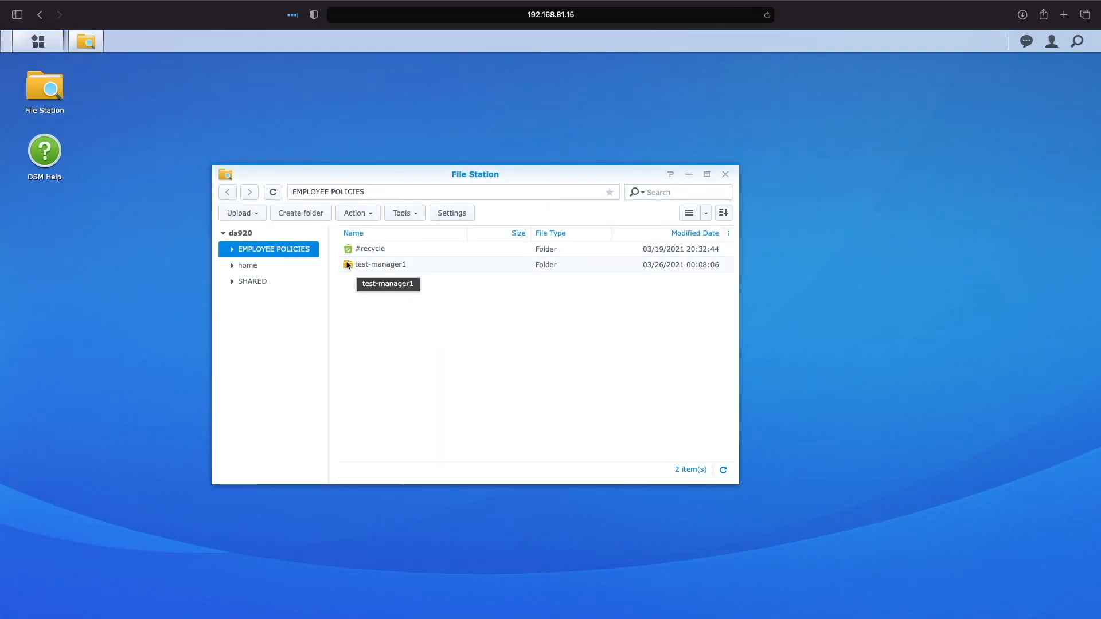
pyautogui.moveTo(332, 270)
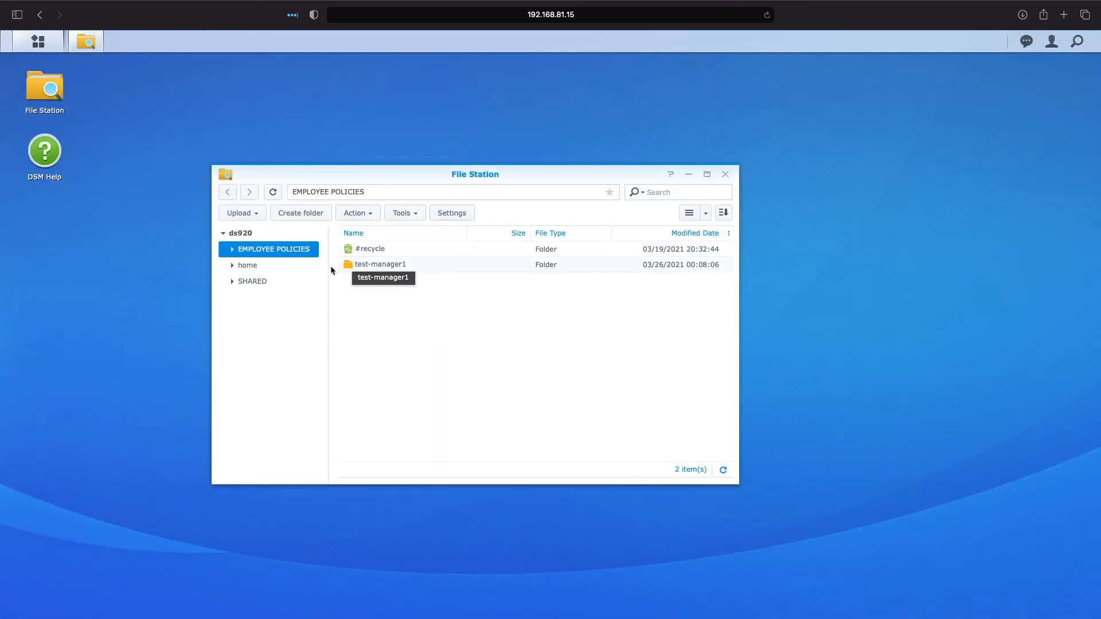
pyautogui.moveTo(270, 318)
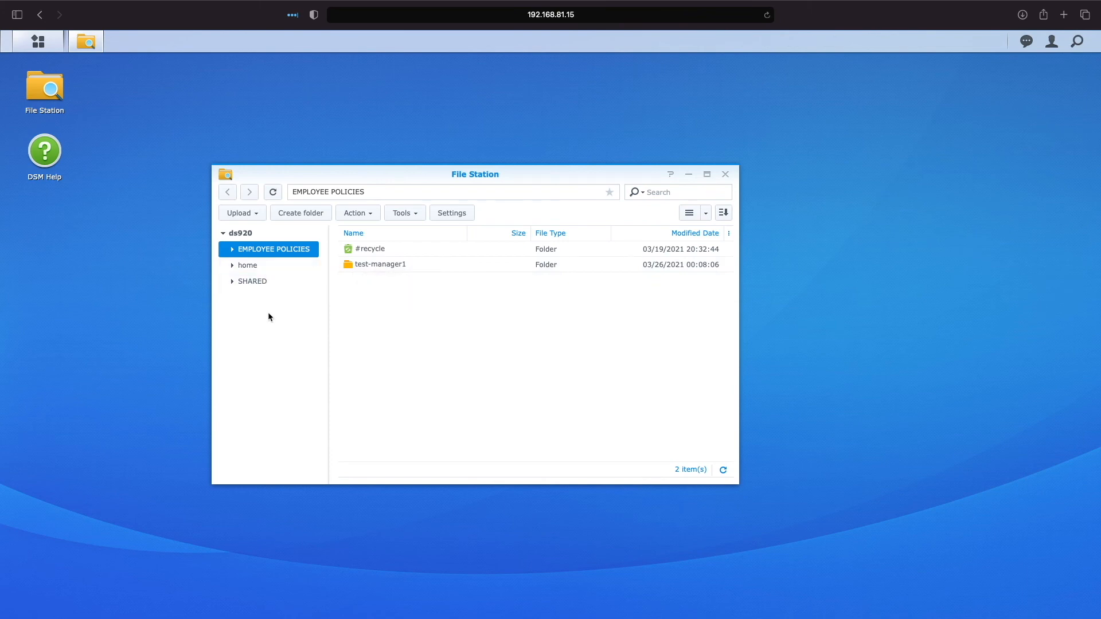
pyautogui.click(251, 281)
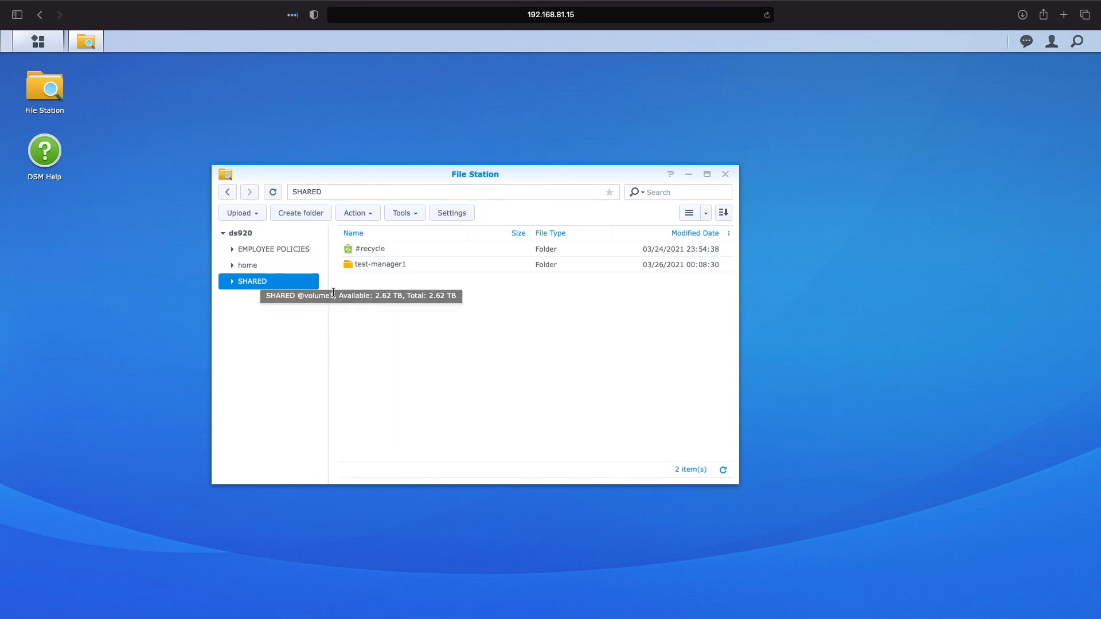
pyautogui.click(300, 213)
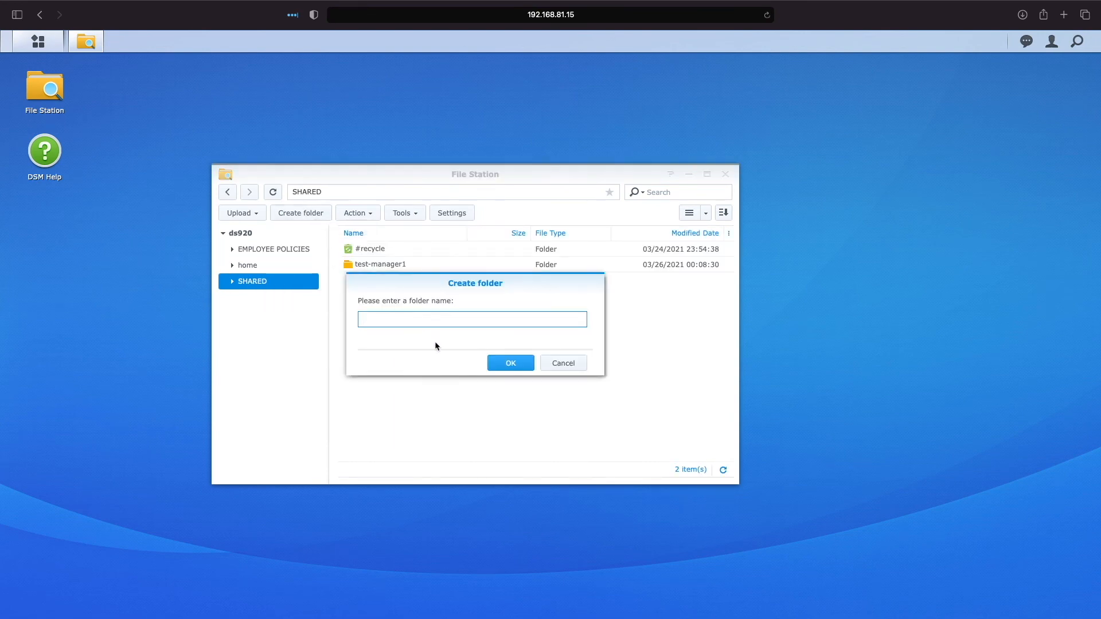
pyautogui.write('test-employ')
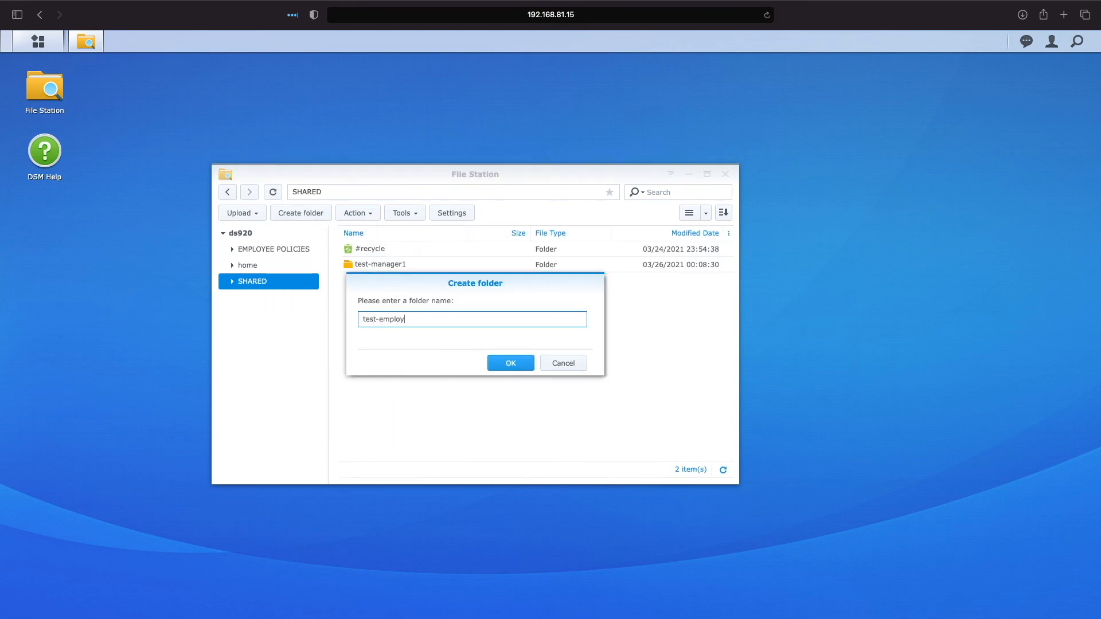
pyautogui.click(510, 363)
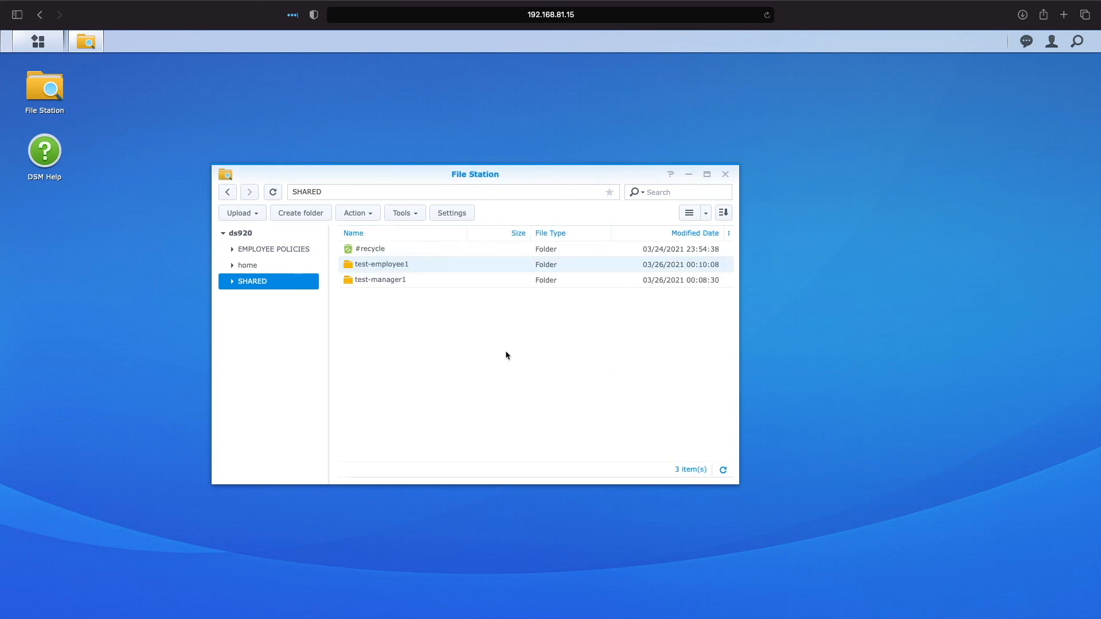
pyautogui.moveTo(248, 265)
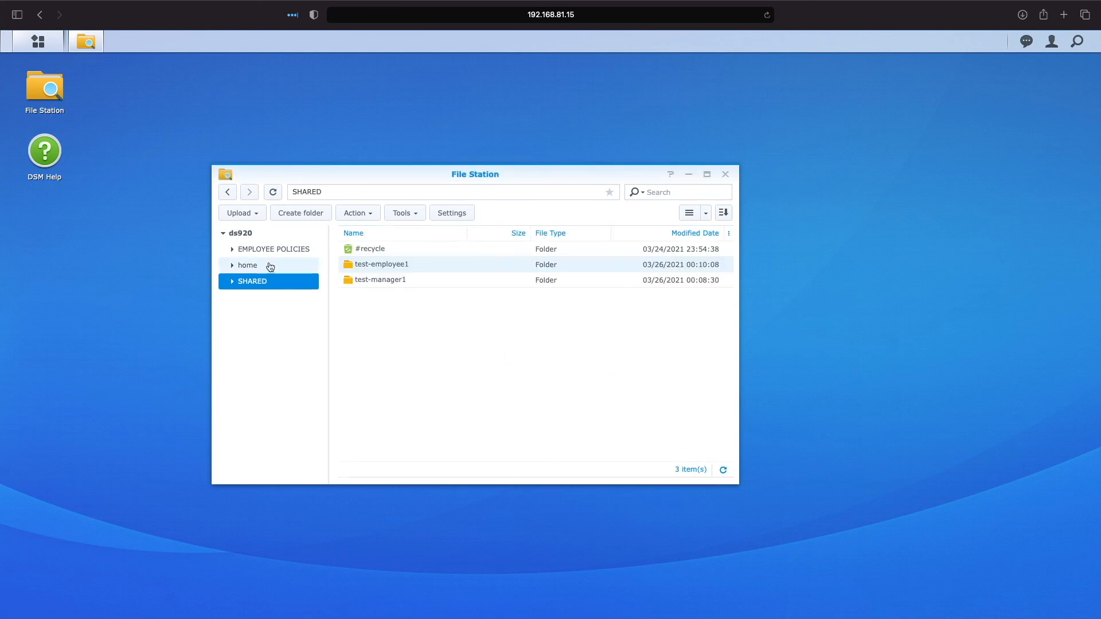
# Try creating test-employee1 in EMPLOYEE POLICIES, then type it for home
pyautogui.click(275, 248)
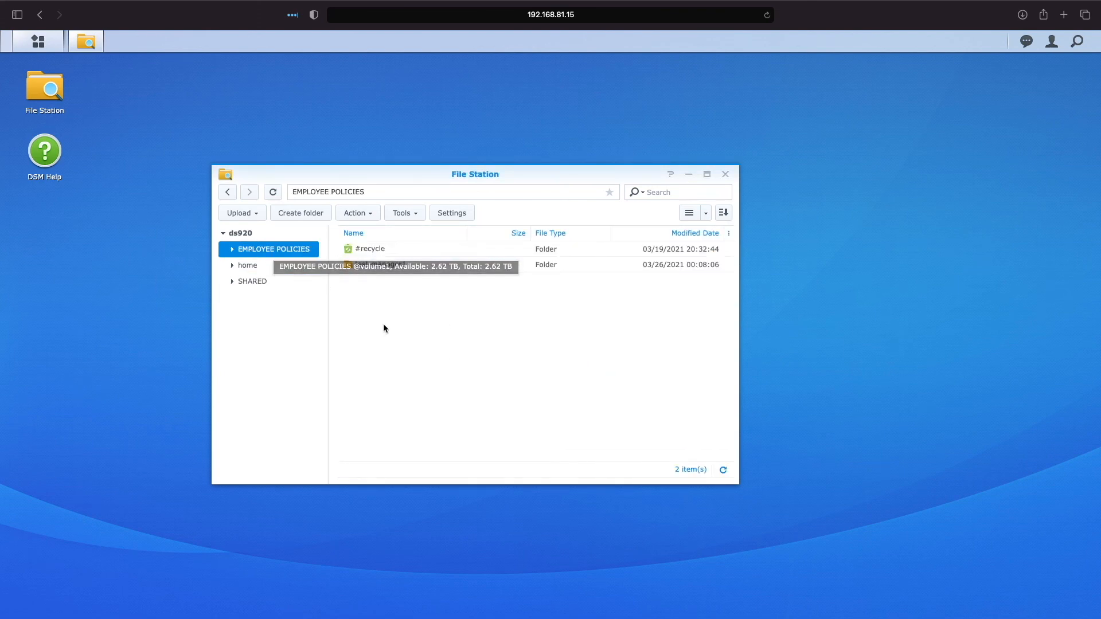
pyautogui.click(300, 213)
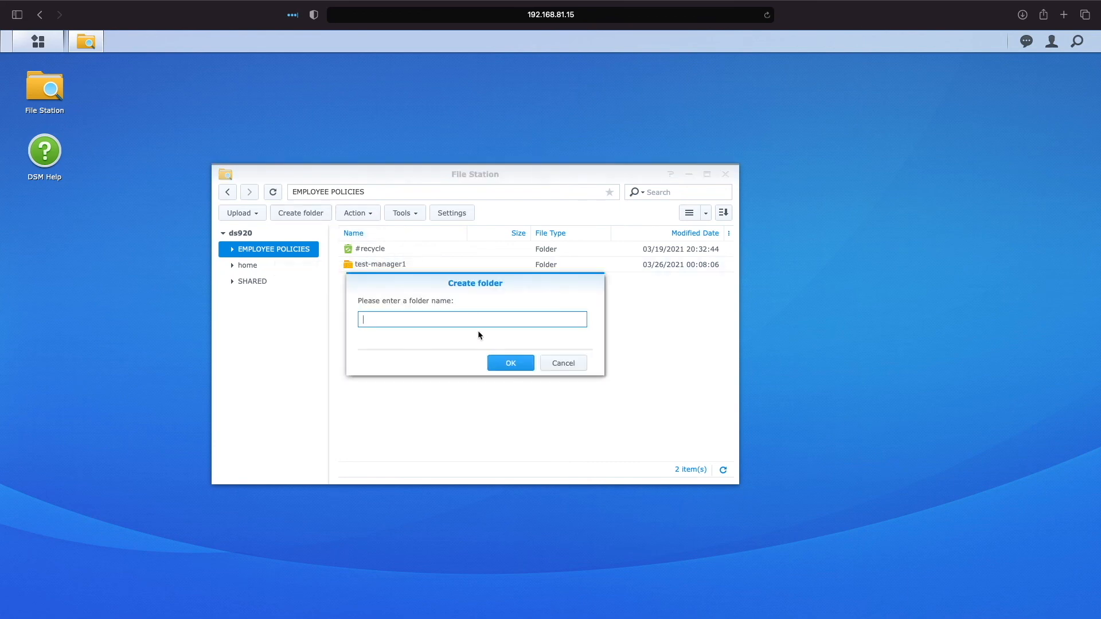
pyautogui.write('test-employee')
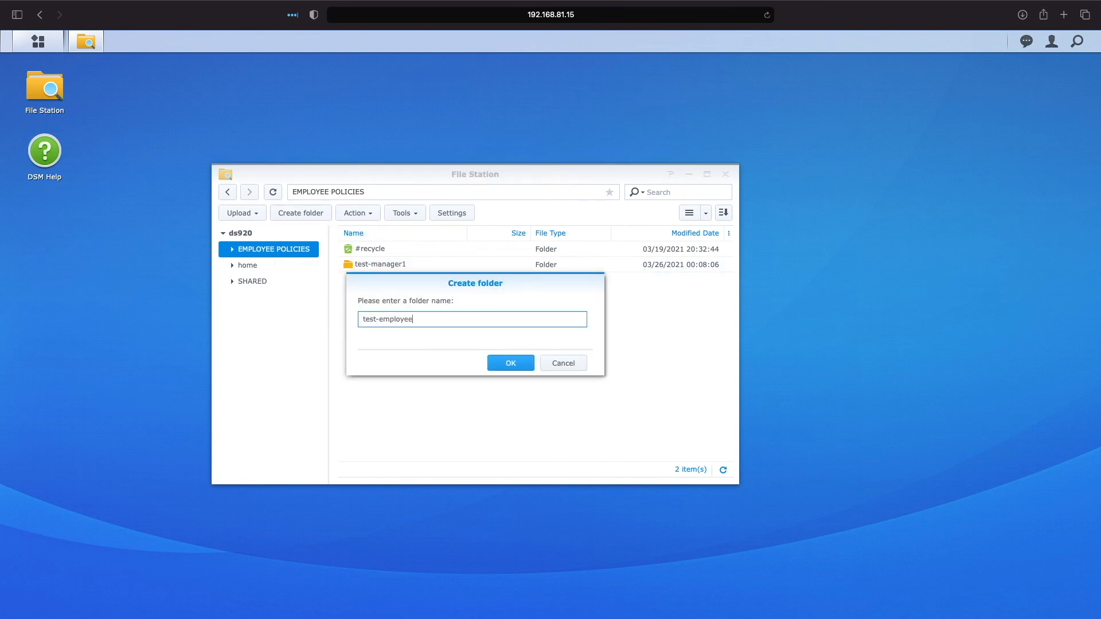
pyautogui.click(563, 363)
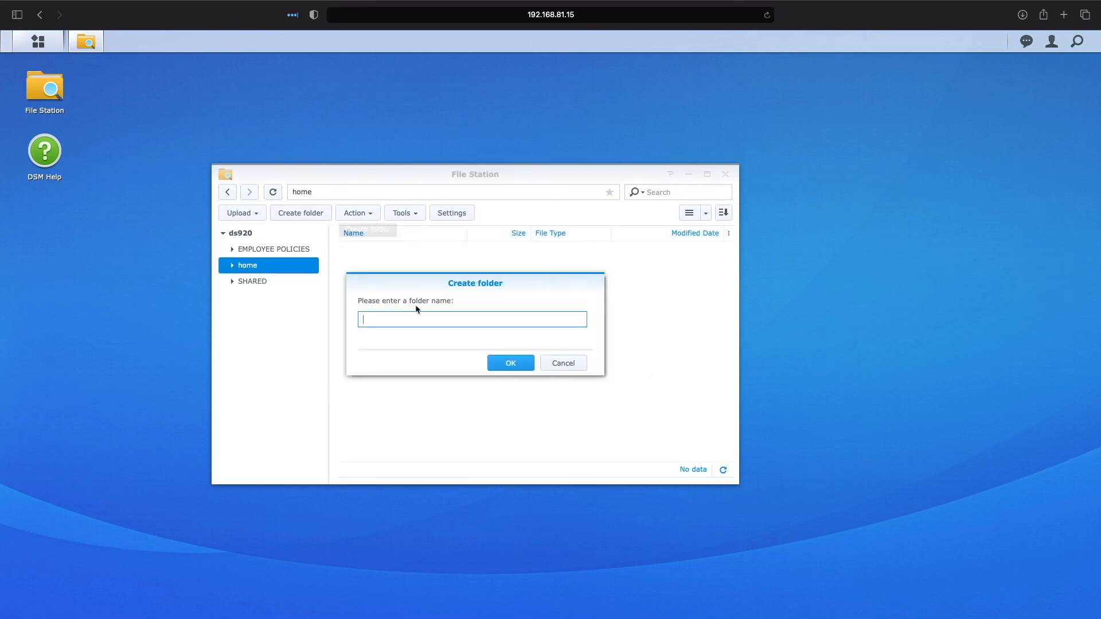
pyautogui.write('test-emplo')
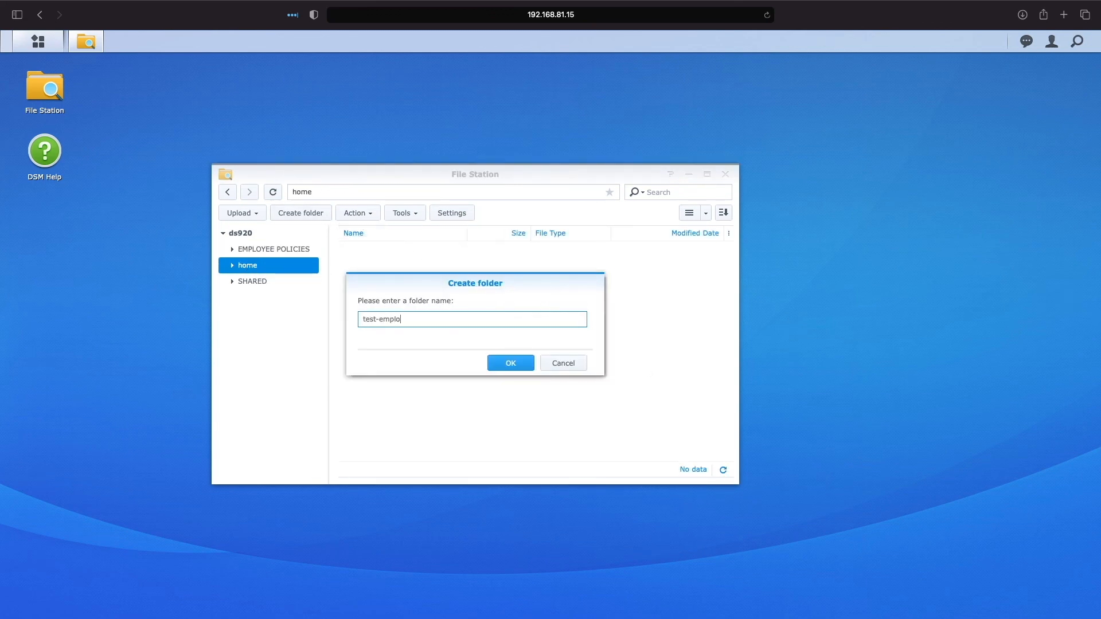
pyautogui.write('yee1')
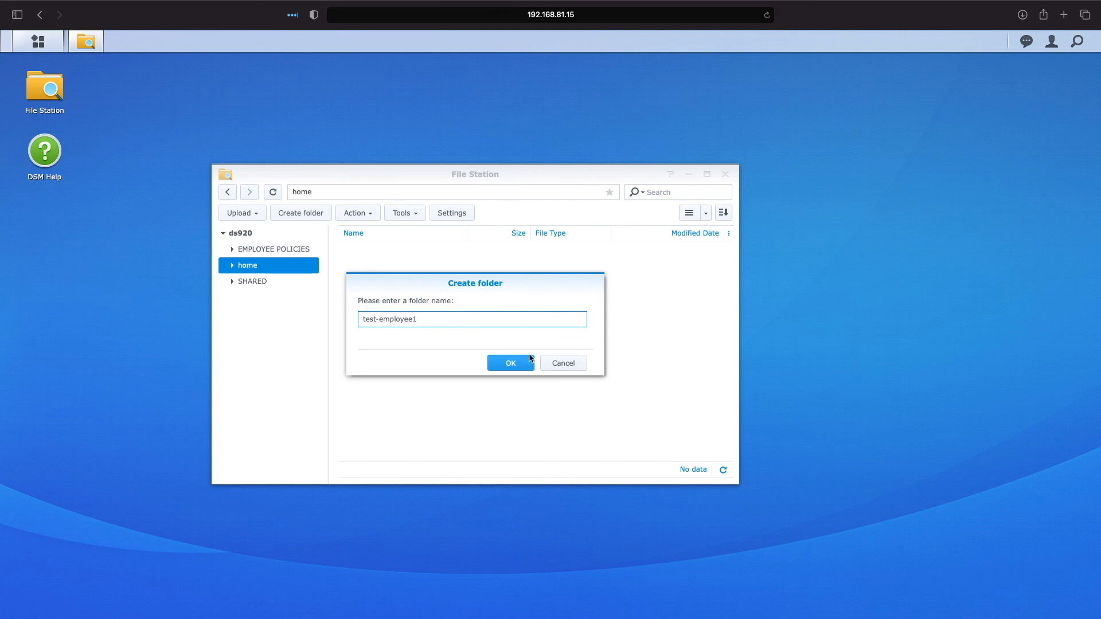